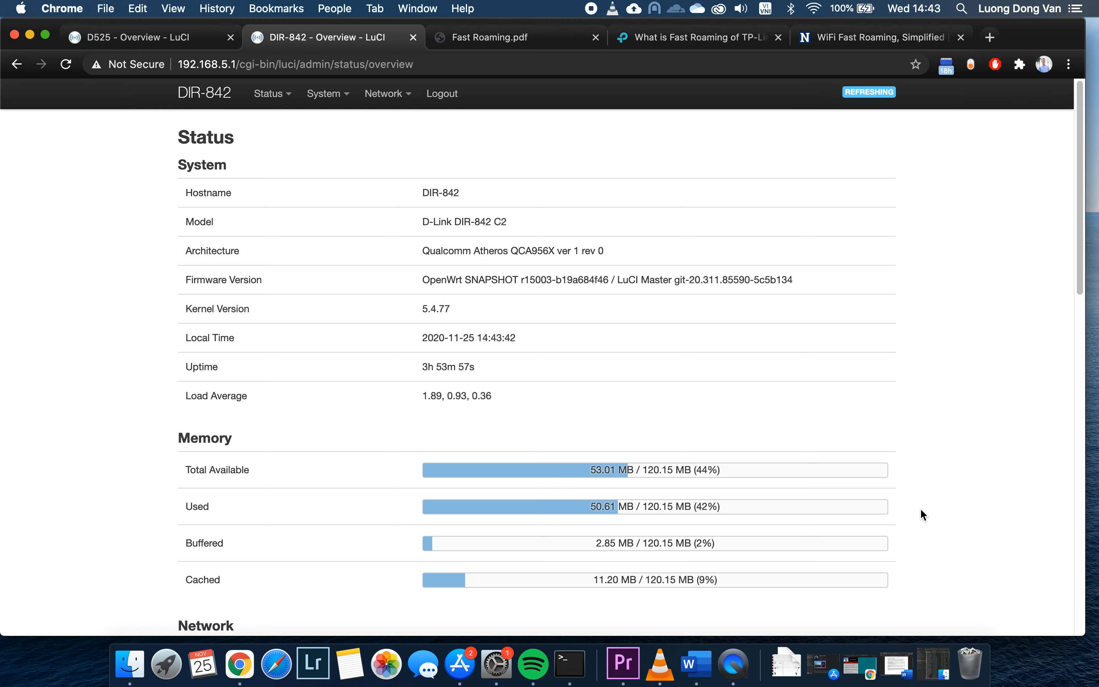
Filter the DIR-842 Software package list to 'wpad' and review the variants, including wpad-basic
click(323, 93)
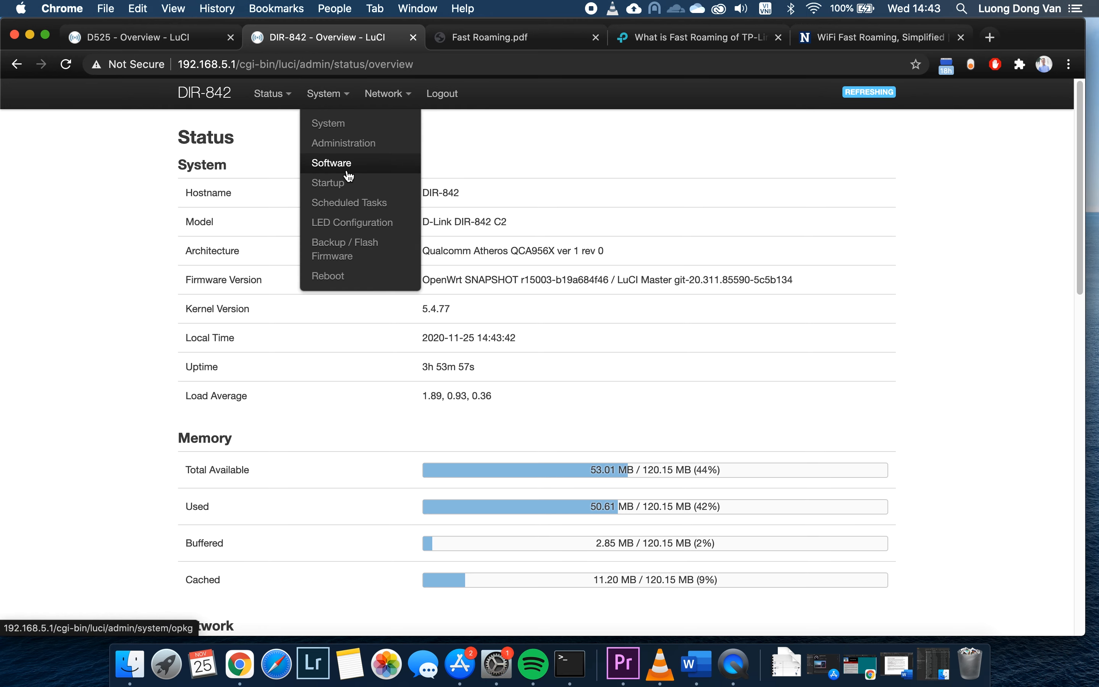
click(332, 162)
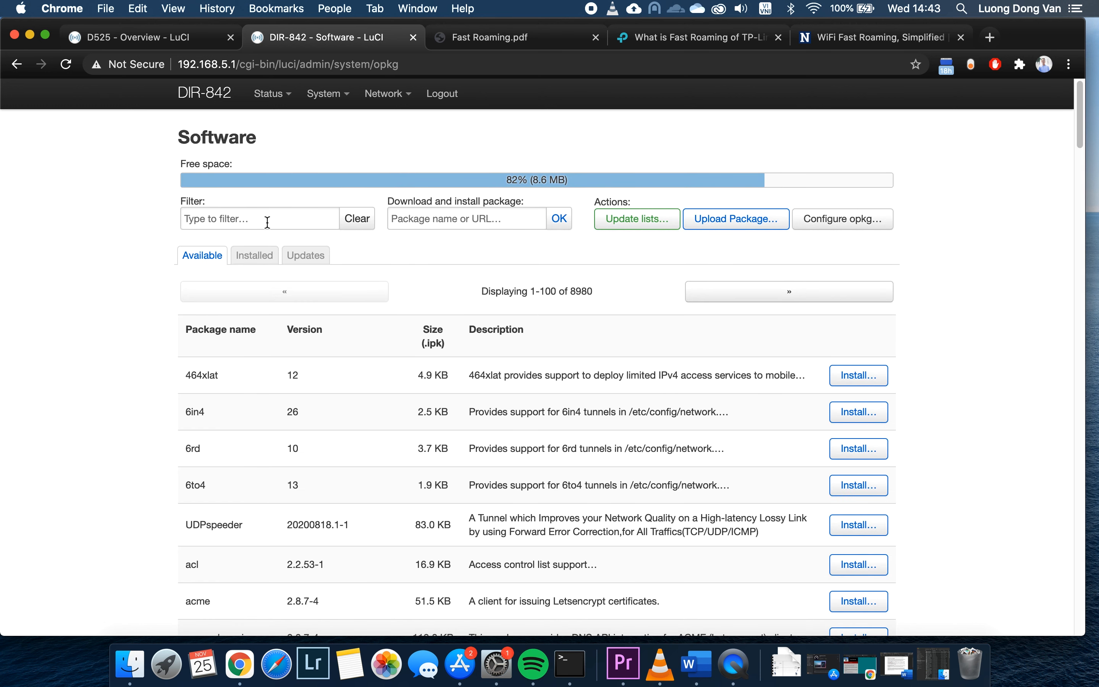
click(259, 219)
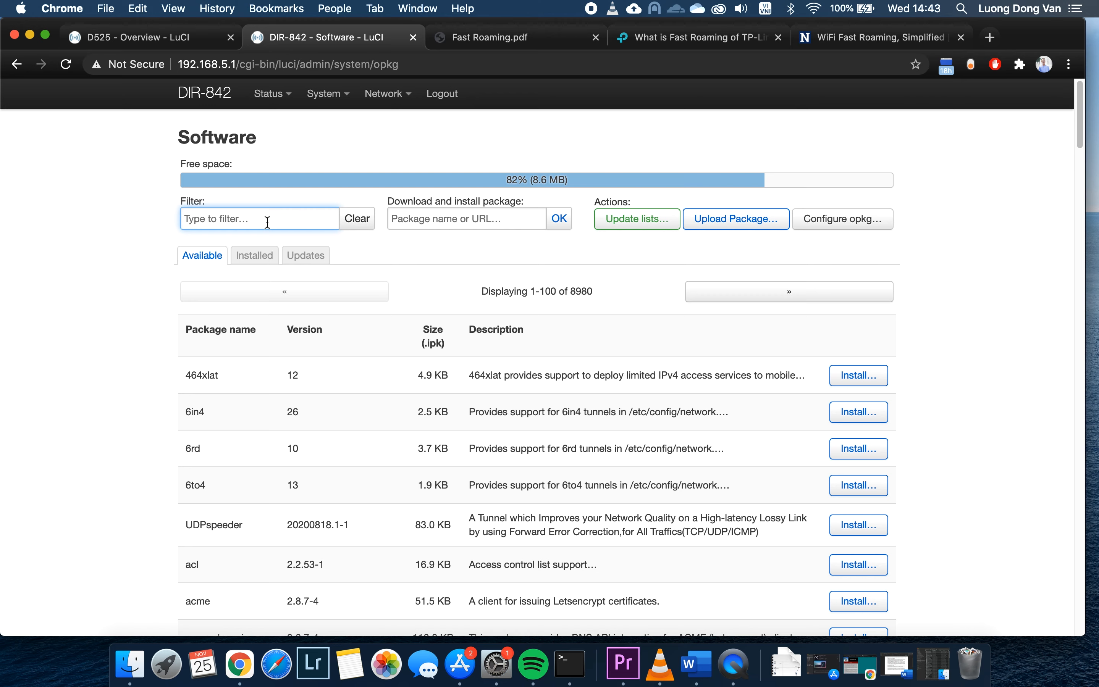
text(w)
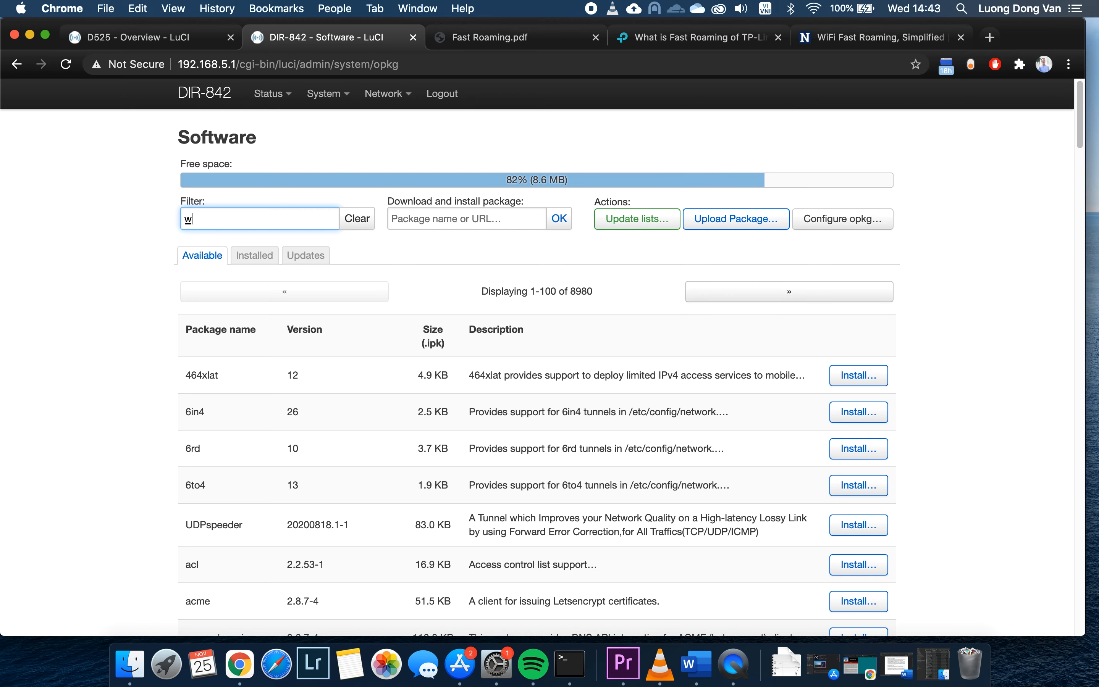
text(pad)
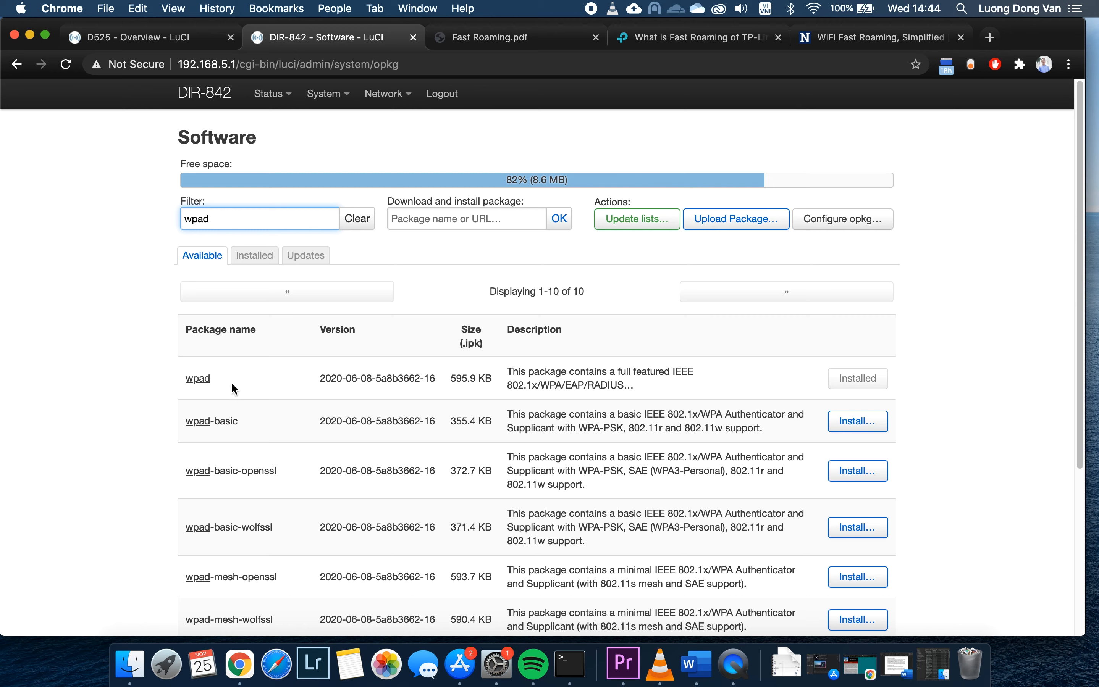
mouse_move(545, 381)
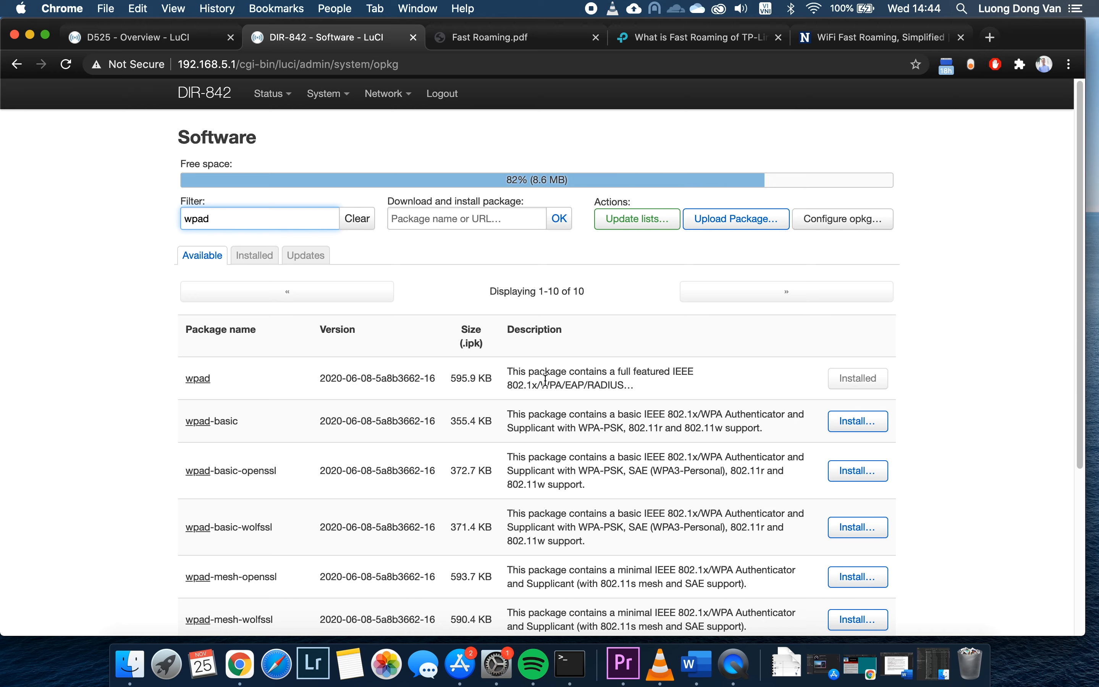
mouse_move(687, 387)
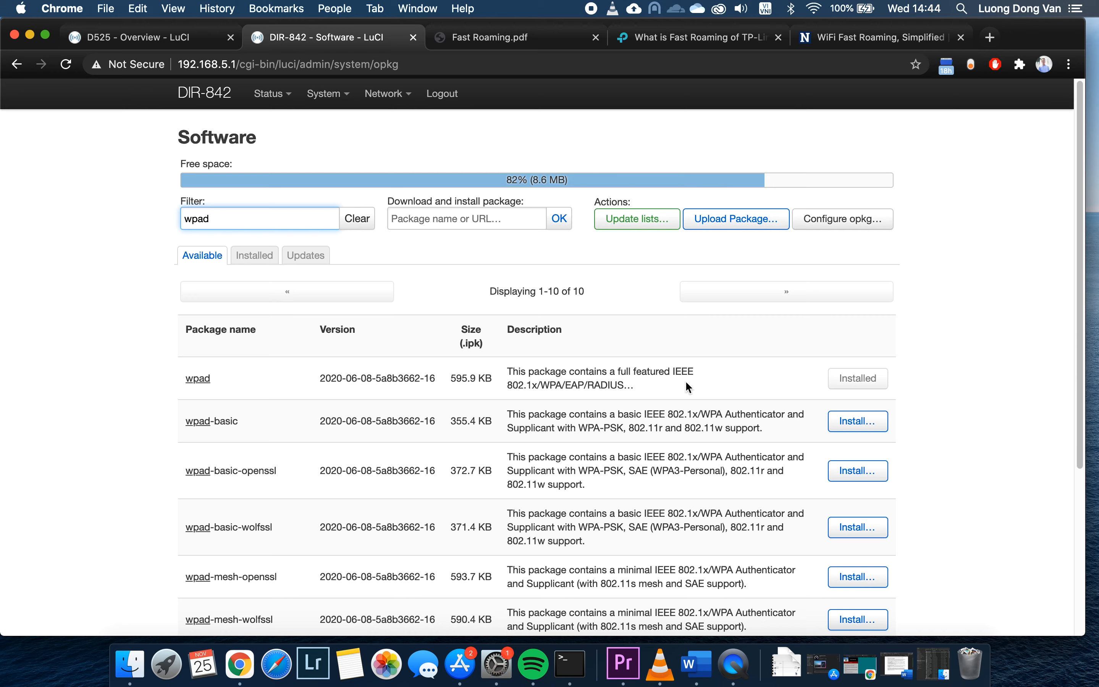
mouse_move(242, 432)
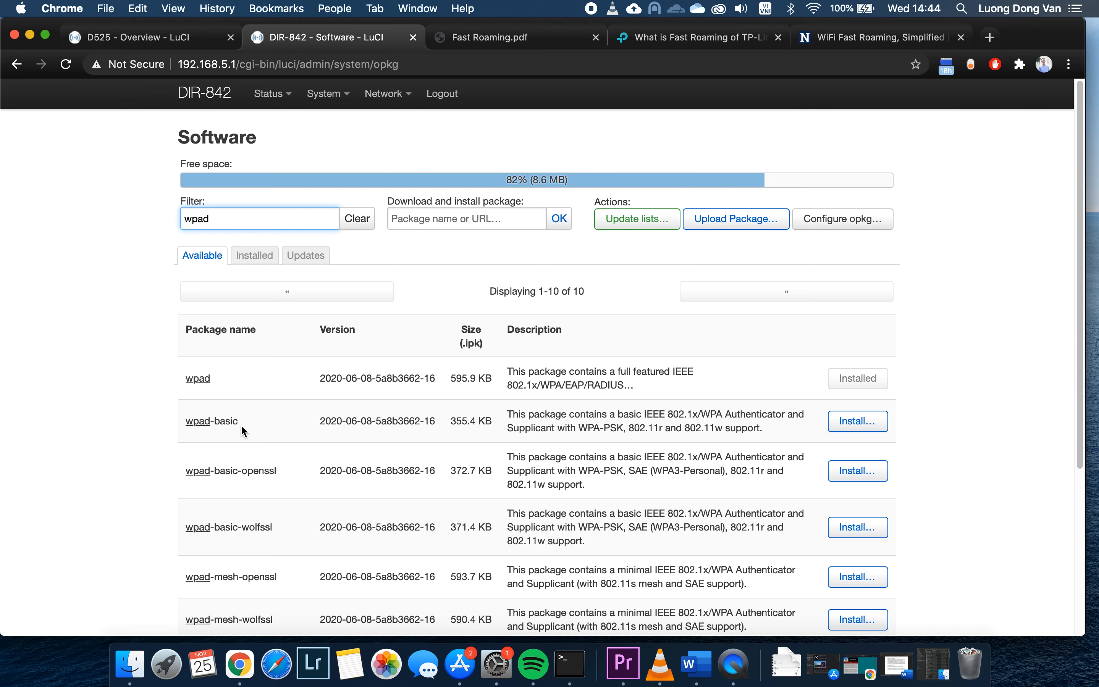
double_click(210, 420)
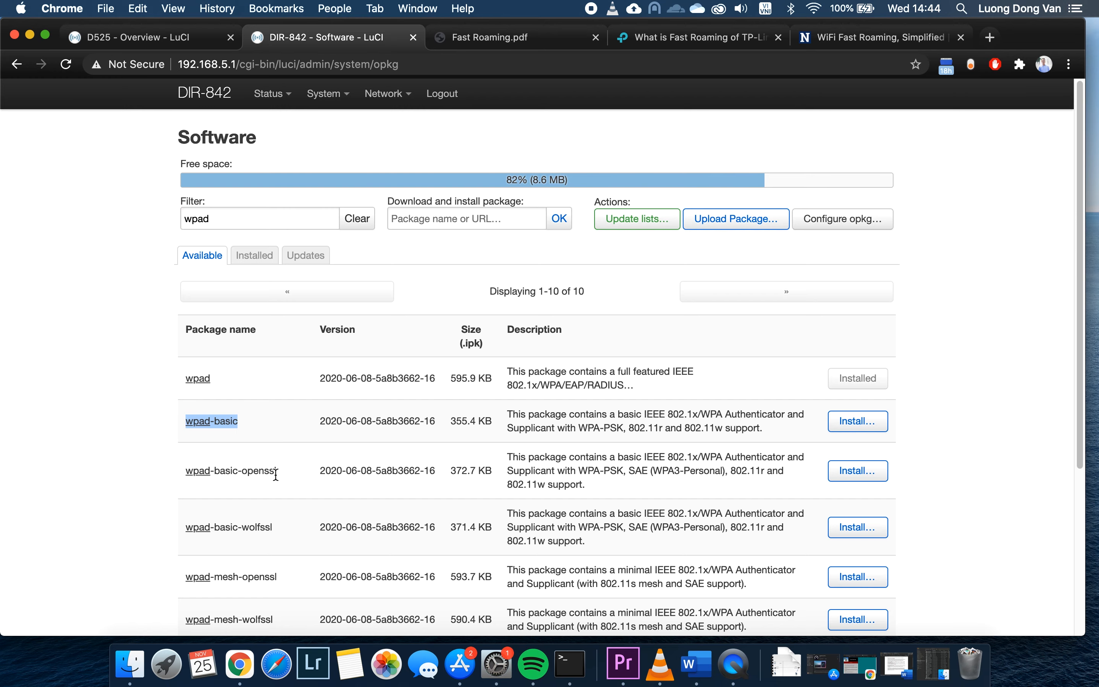
scroll(down, 3)
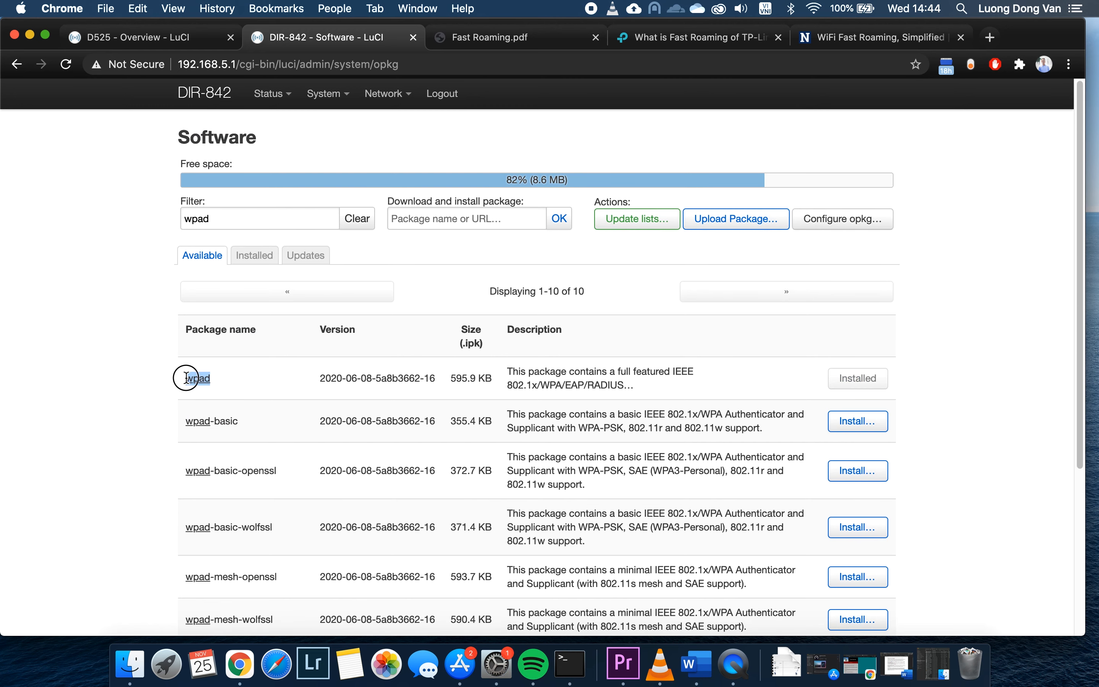
mouse_move(543, 175)
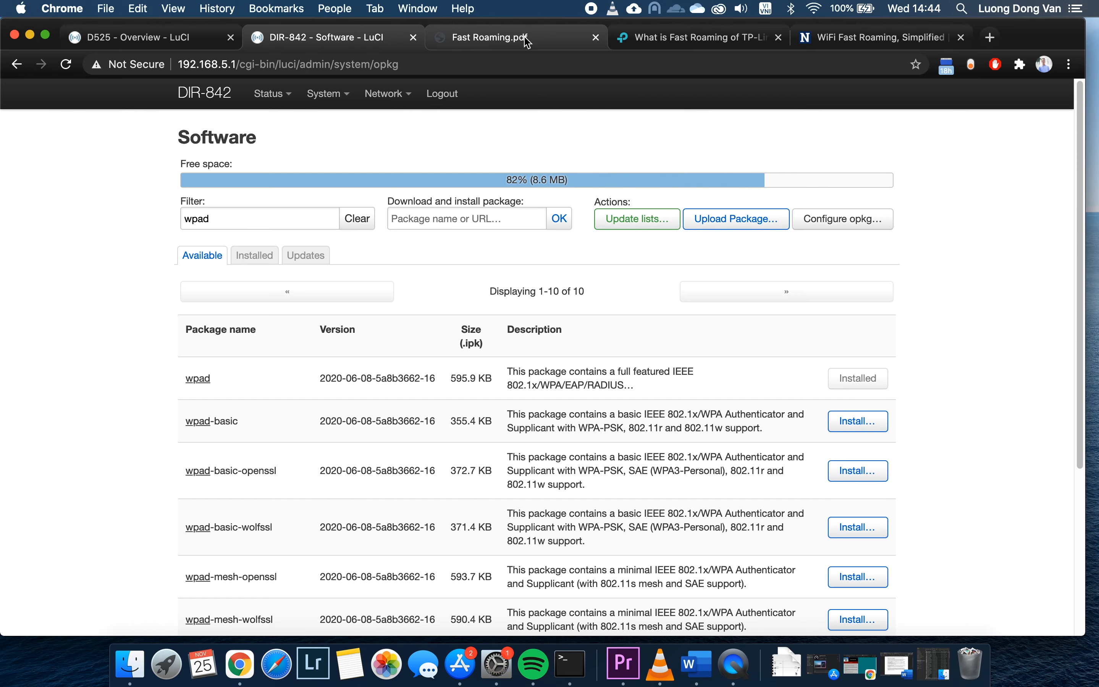
View the Fast Roaming PDF diagram with DIR-842 C2 in Room A and D525 x86 in Room B
click(516, 37)
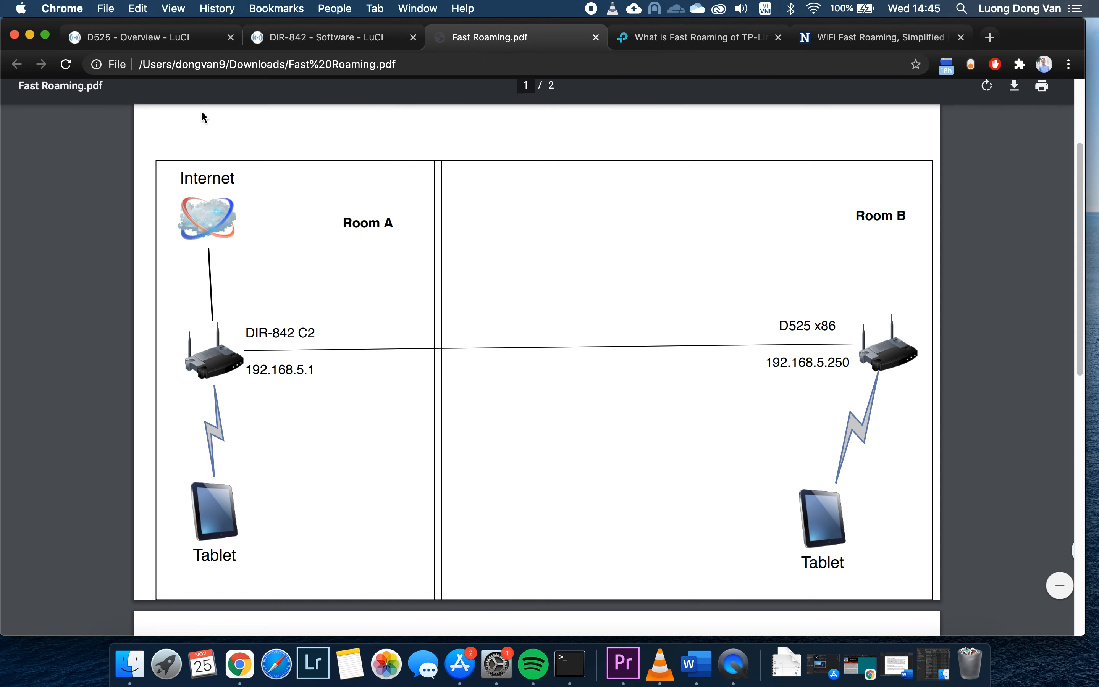
Review the D525 LAN interface as static 192.168.5.250 with DHCP disabled, then dismiss without saving
click(140, 38)
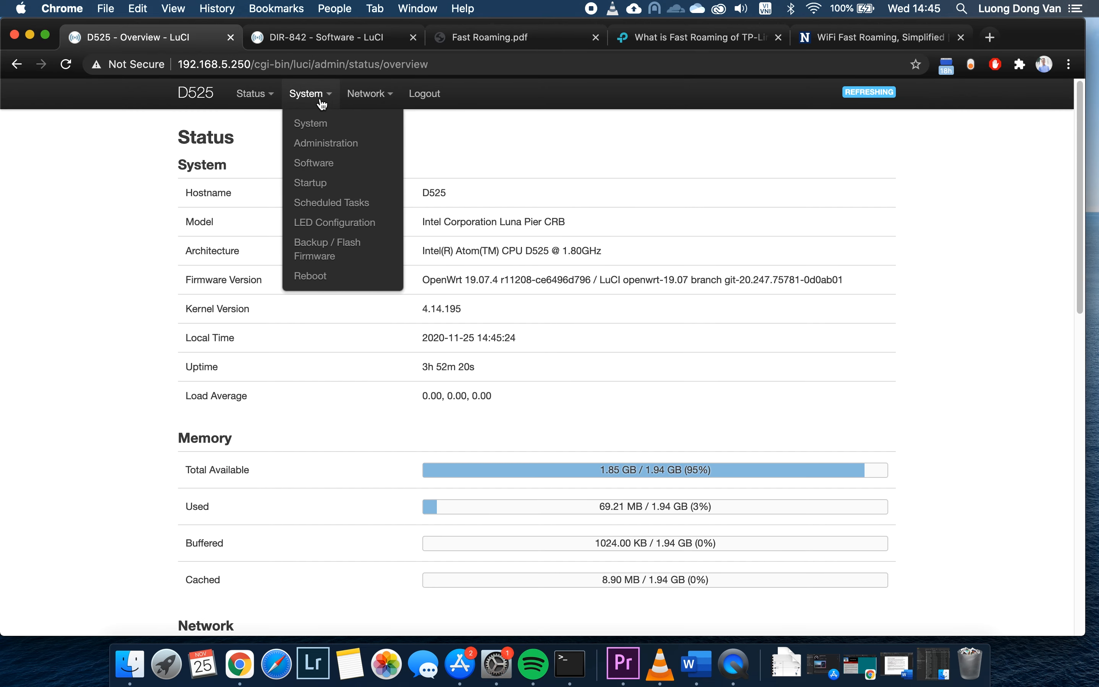
click(365, 93)
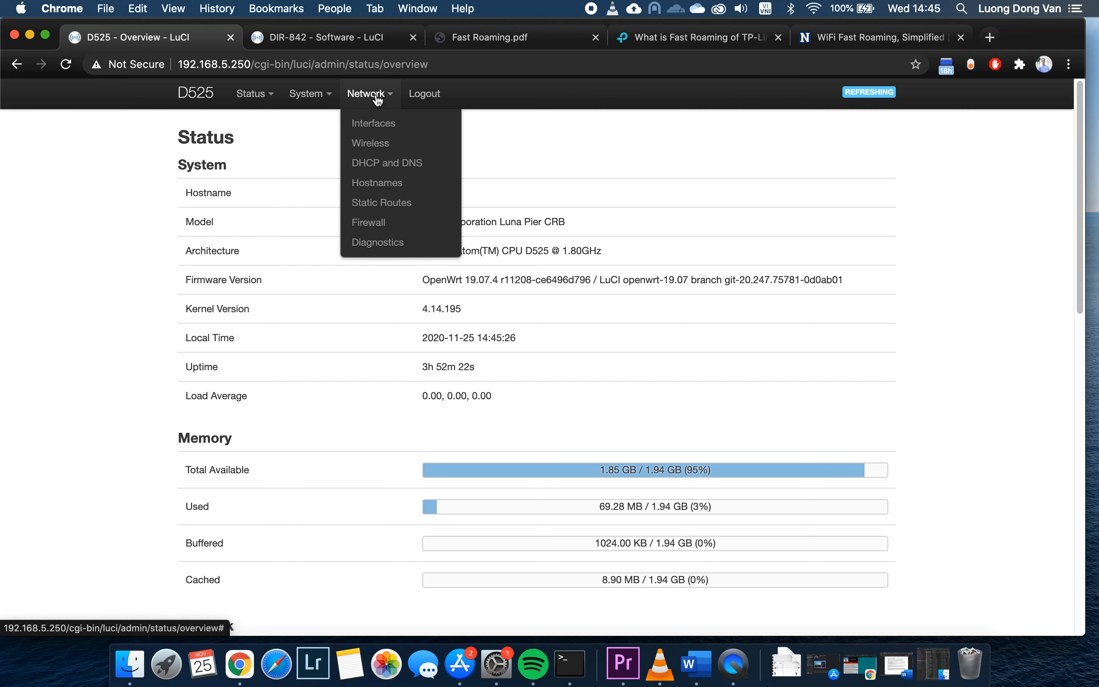
click(373, 123)
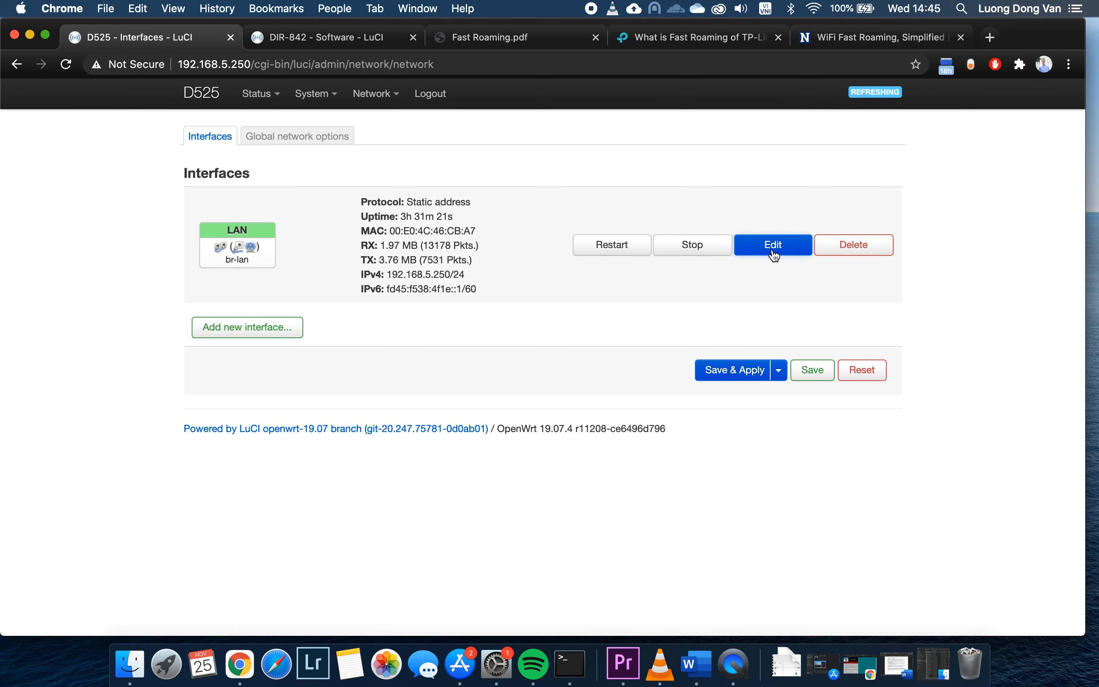
click(772, 245)
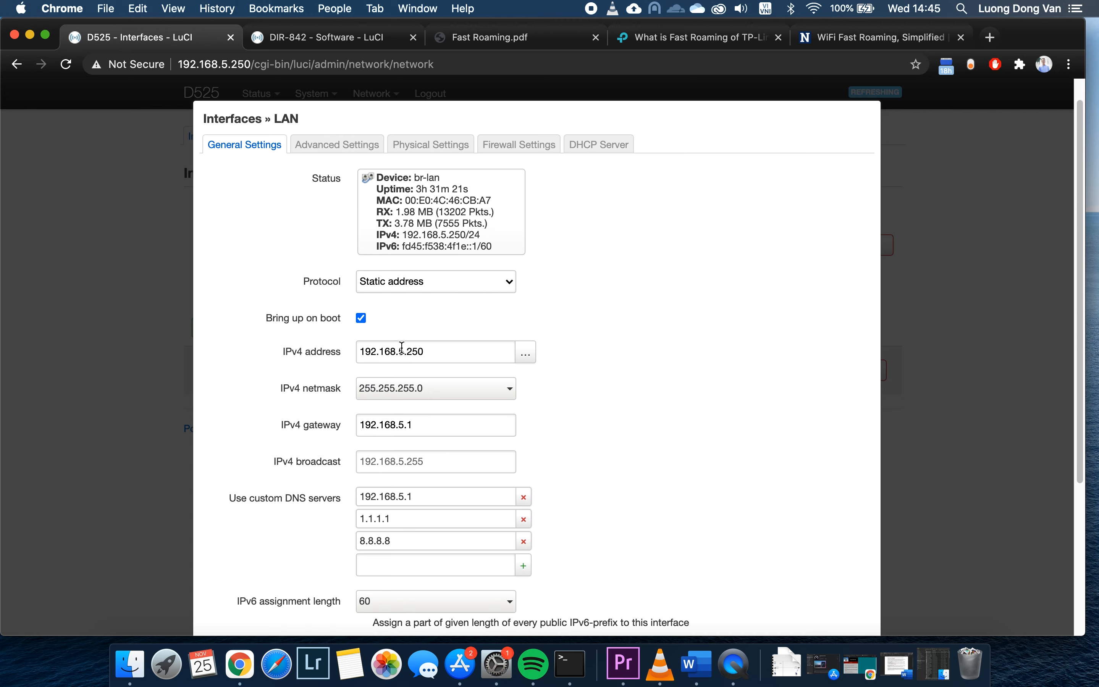
click(435, 352)
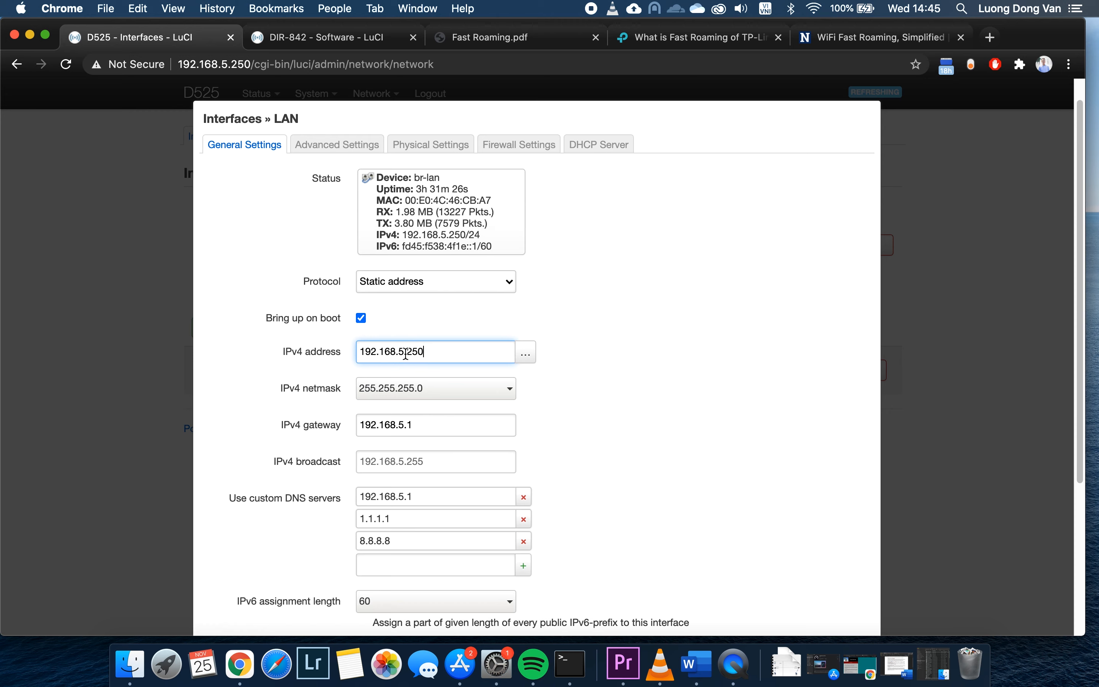
mouse_move(437, 405)
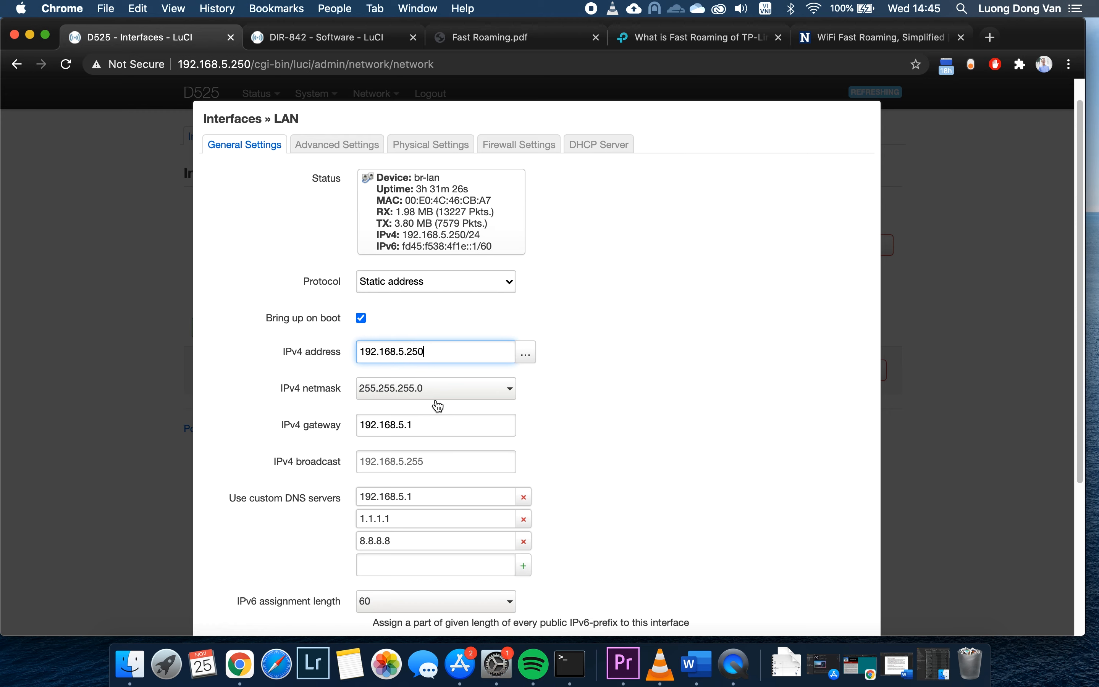
mouse_move(433, 429)
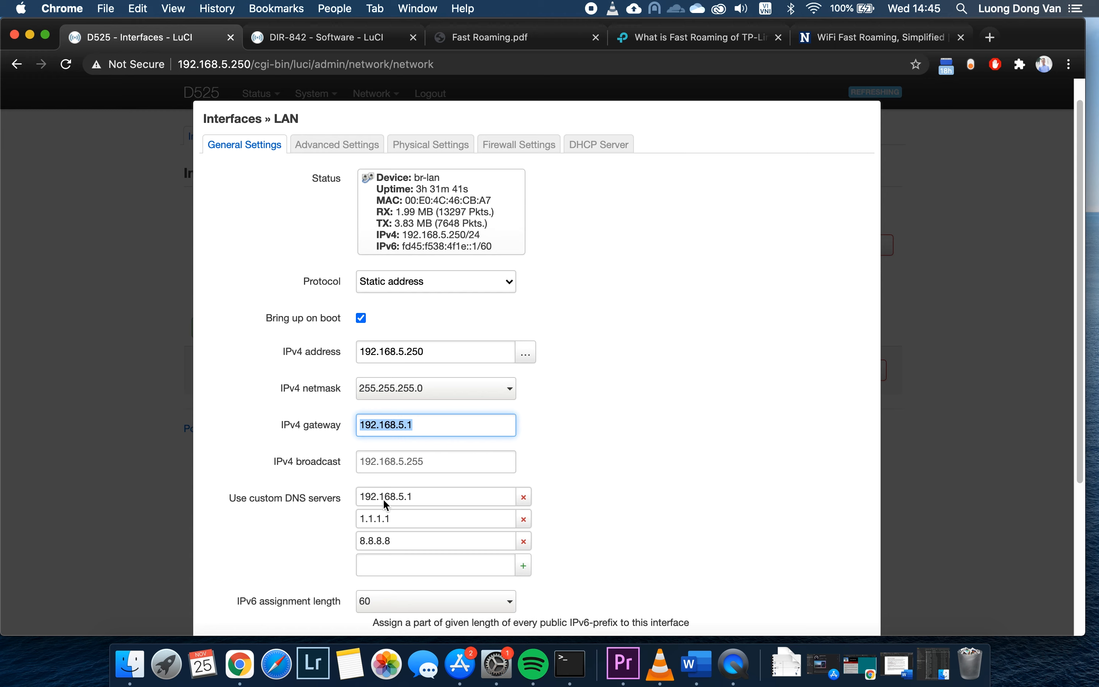
mouse_move(419, 504)
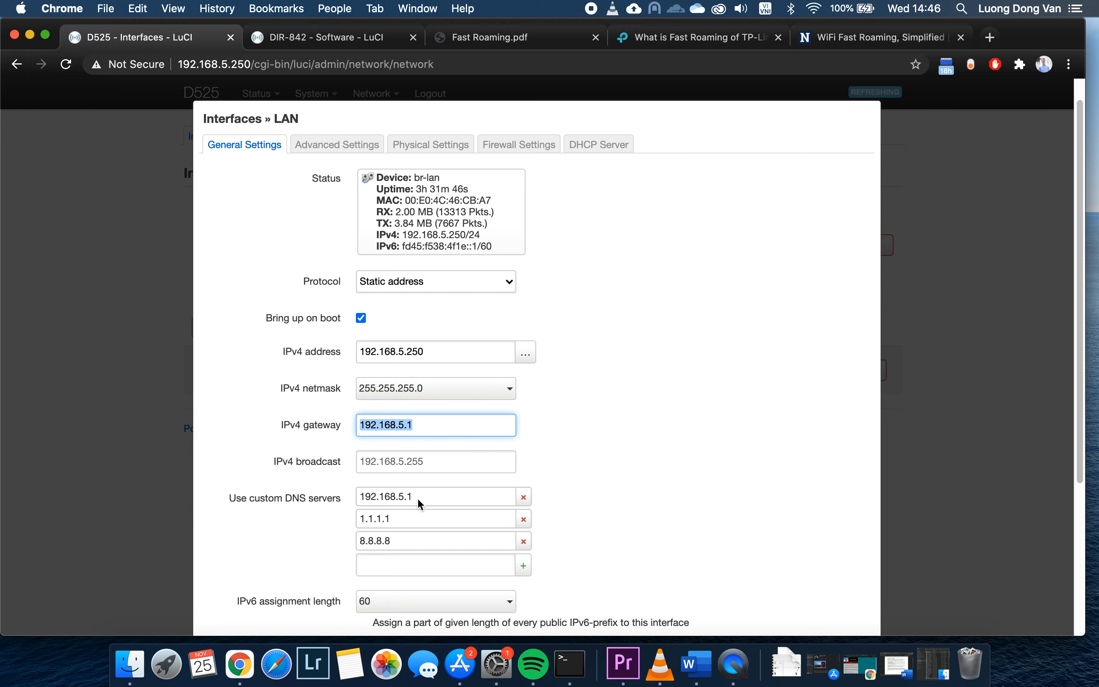
mouse_move(520, 173)
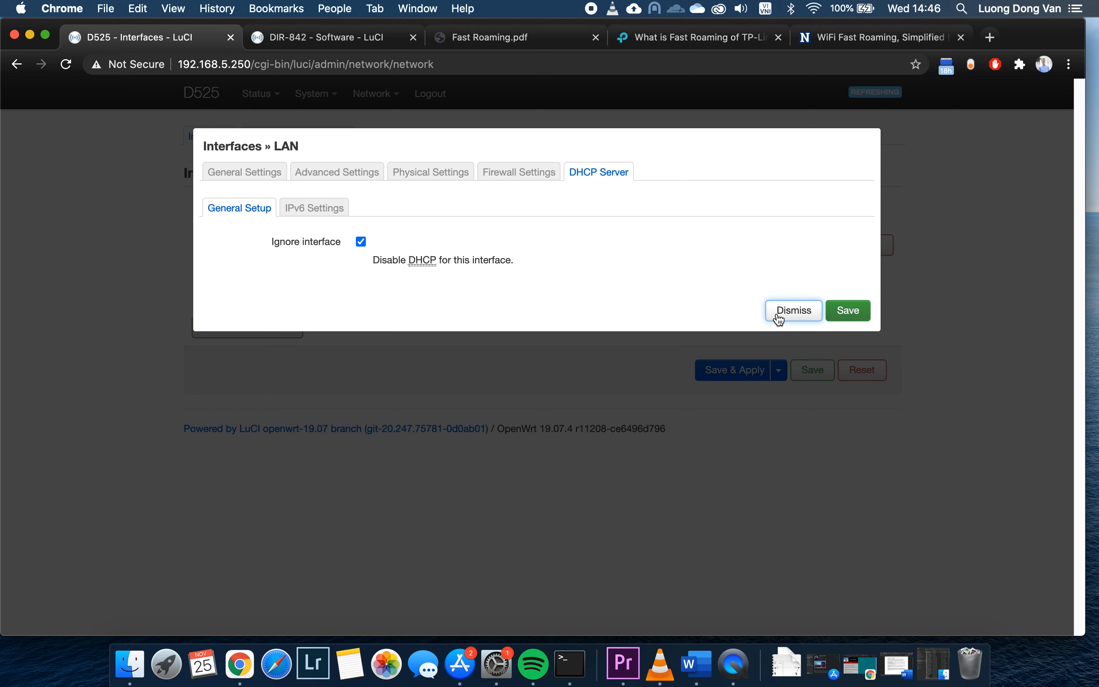
click(792, 310)
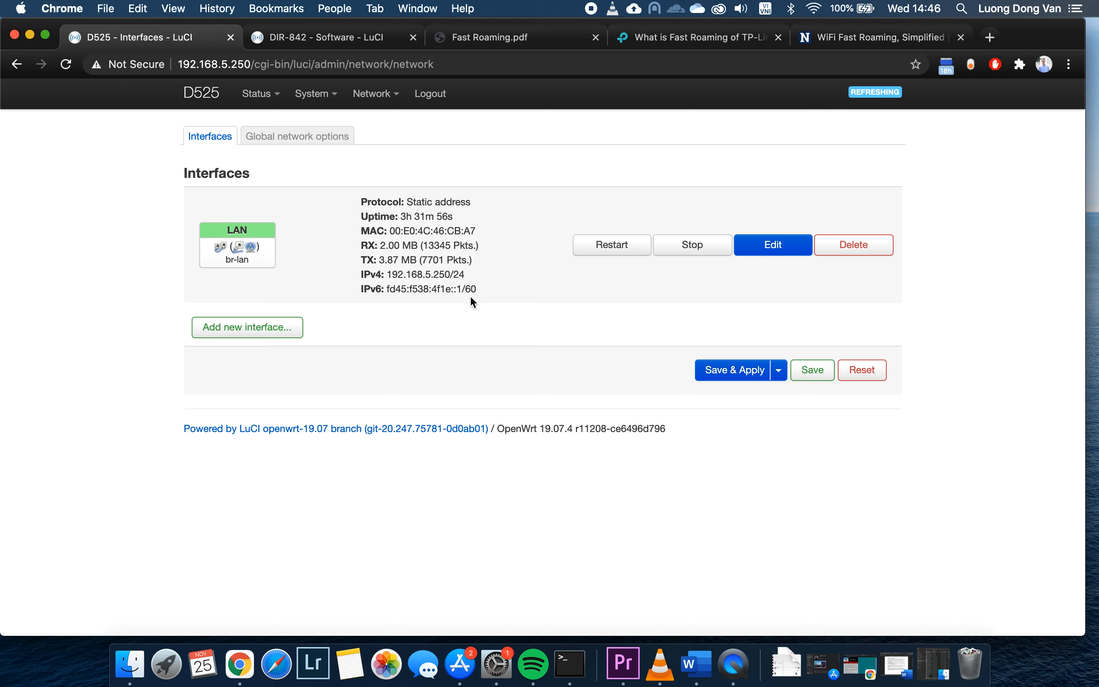
mouse_move(415, 225)
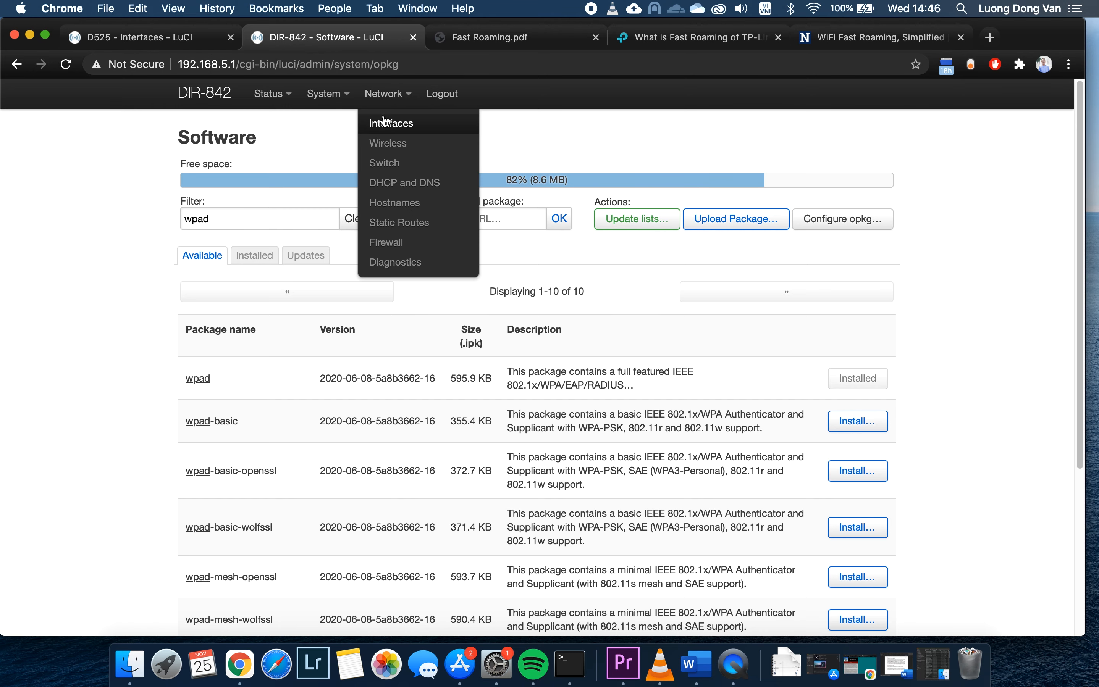
mouse_move(388, 143)
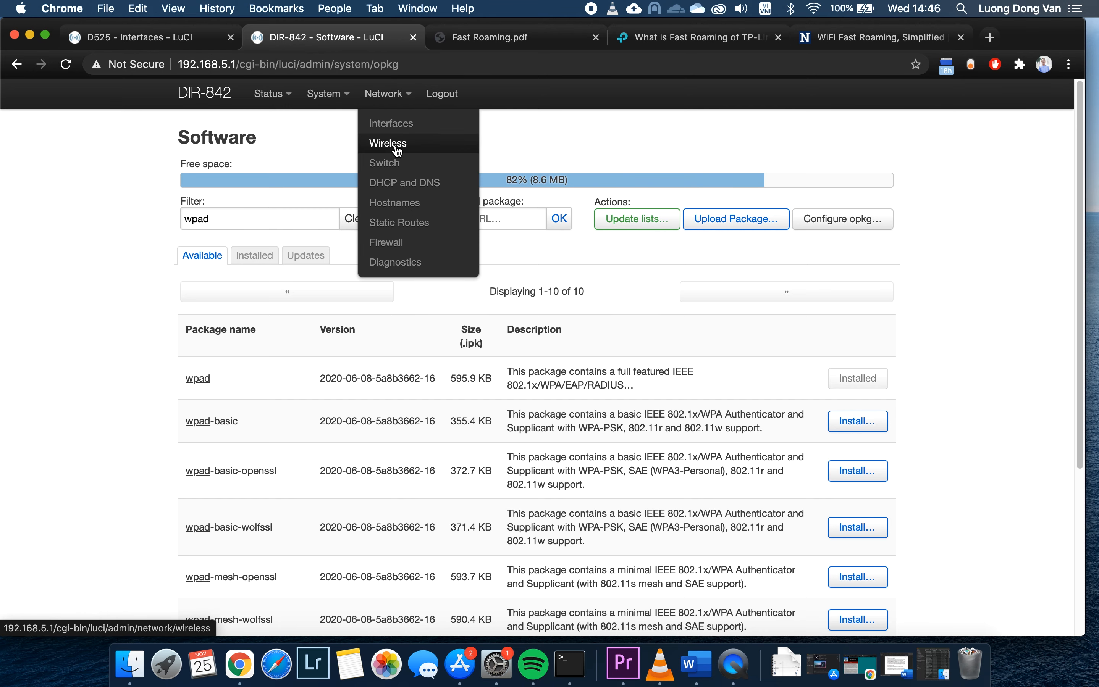
Show the DIR-842 Wireless Overview listing both radios and the Openwrt network
click(388, 143)
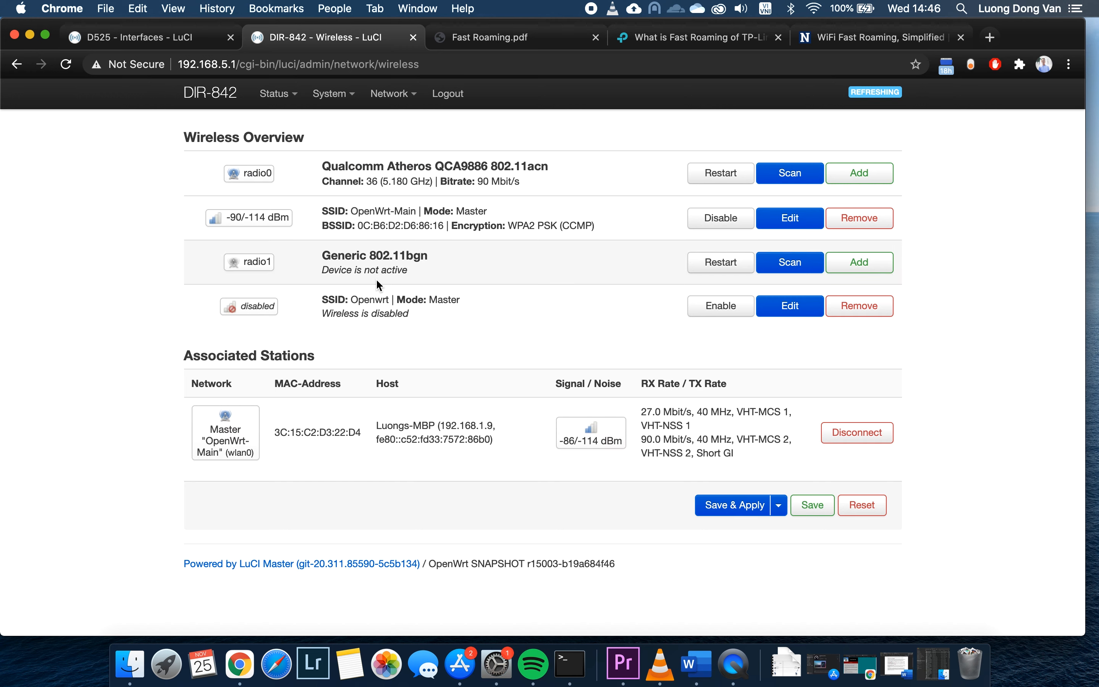
mouse_move(405, 171)
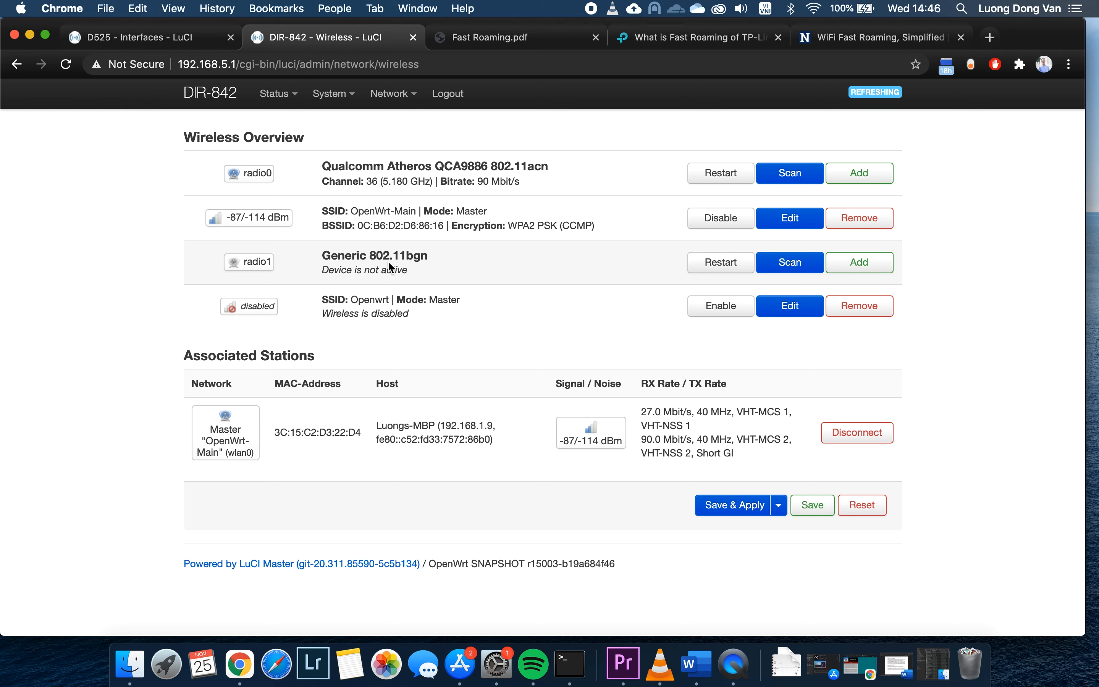
mouse_move(410, 314)
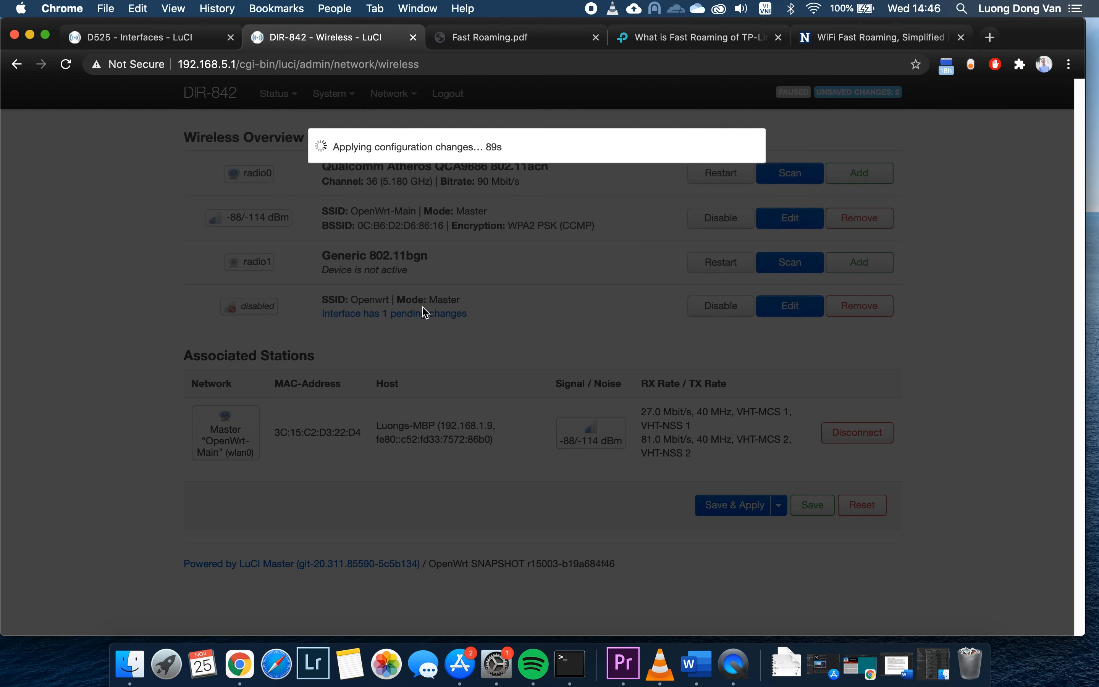
mouse_move(532, 315)
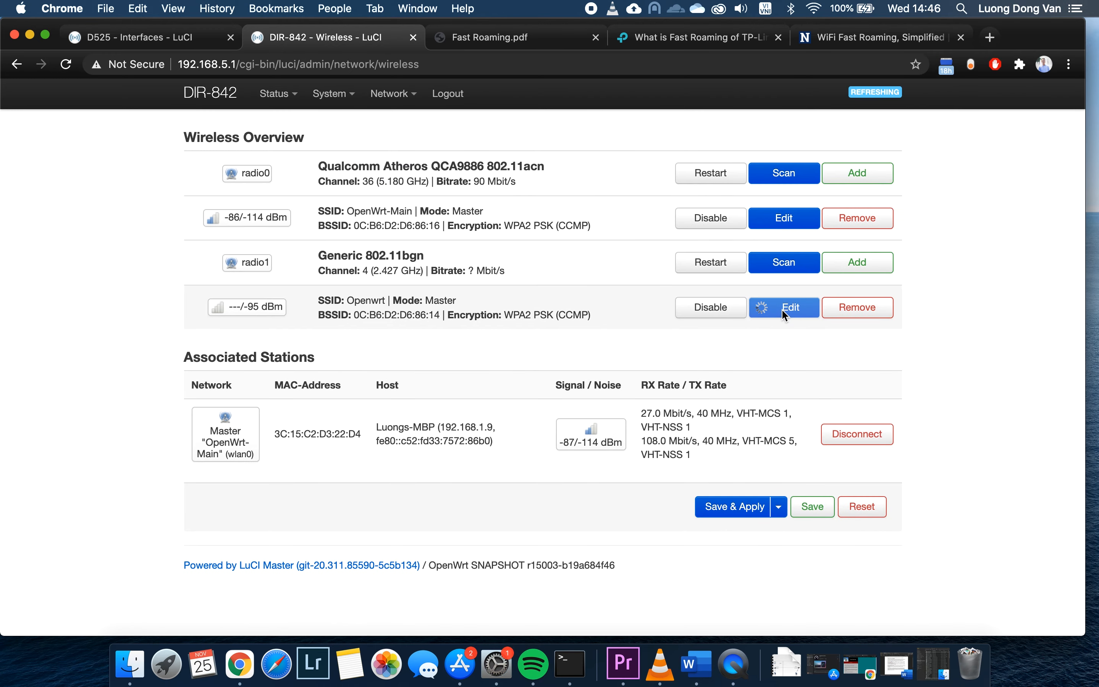
Edit the DIR-842 2.4 GHz network and rename its ESSID from Openwrt to Roaming
click(782, 307)
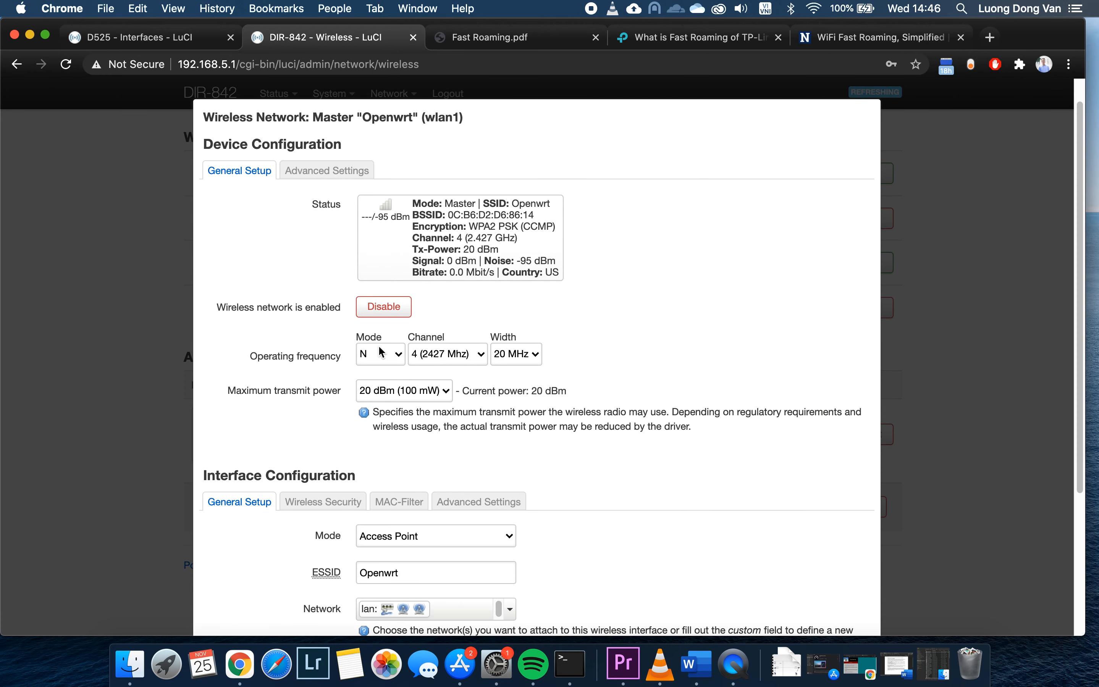
mouse_move(259, 363)
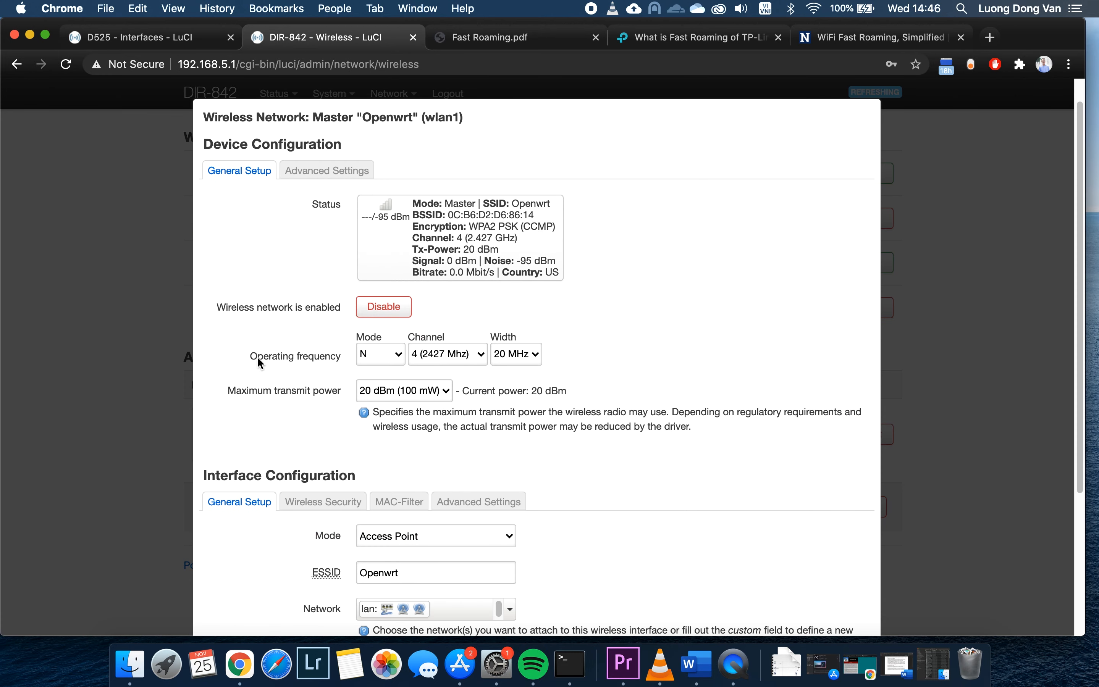
mouse_move(425, 398)
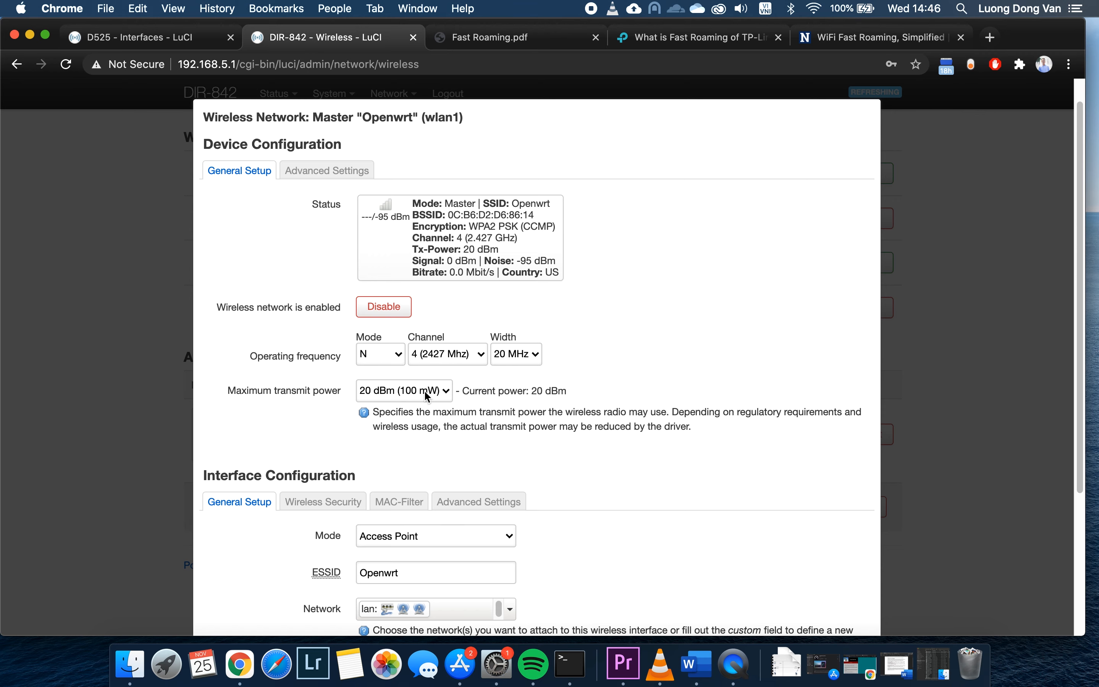
scroll(down, 3)
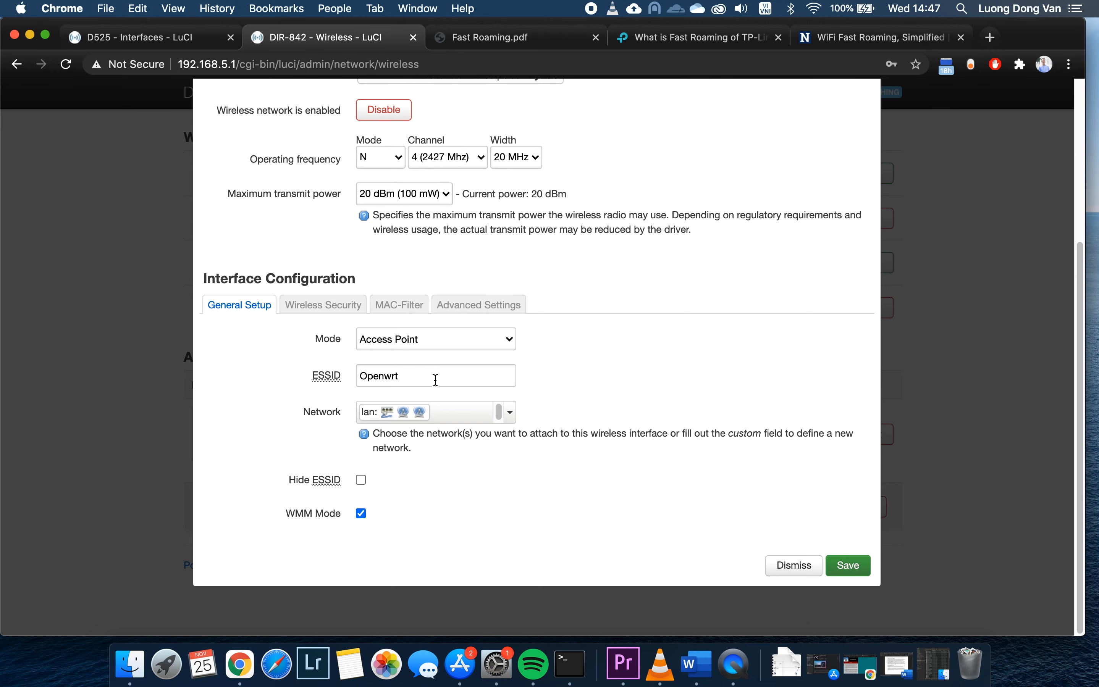
text(Roaming)
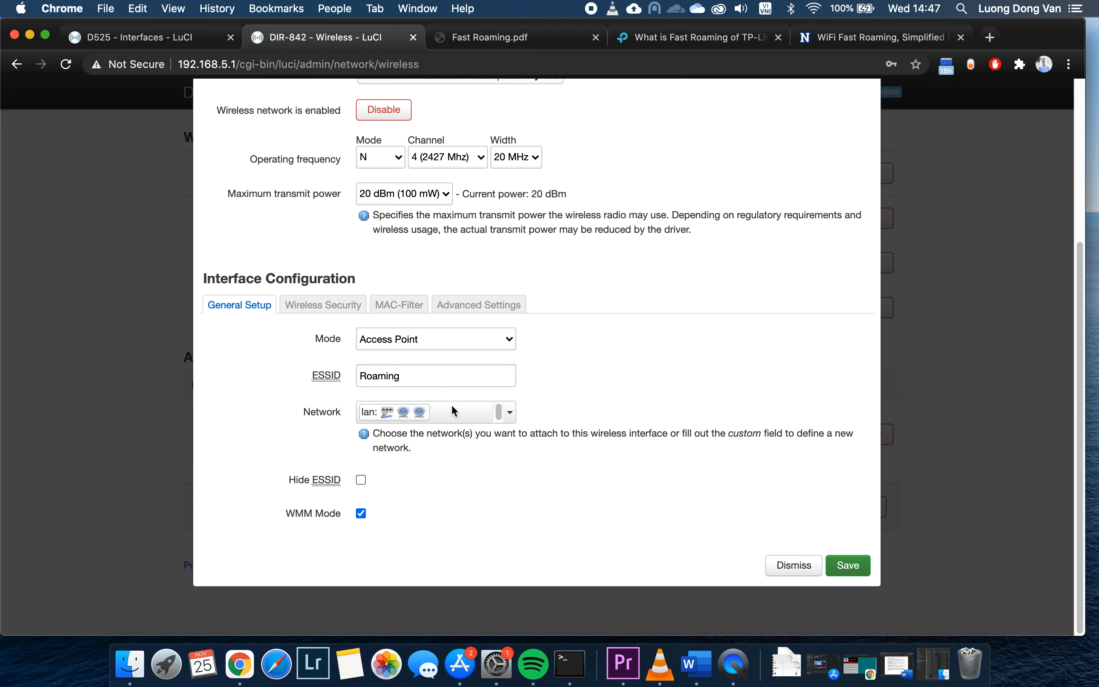
mouse_move(334, 323)
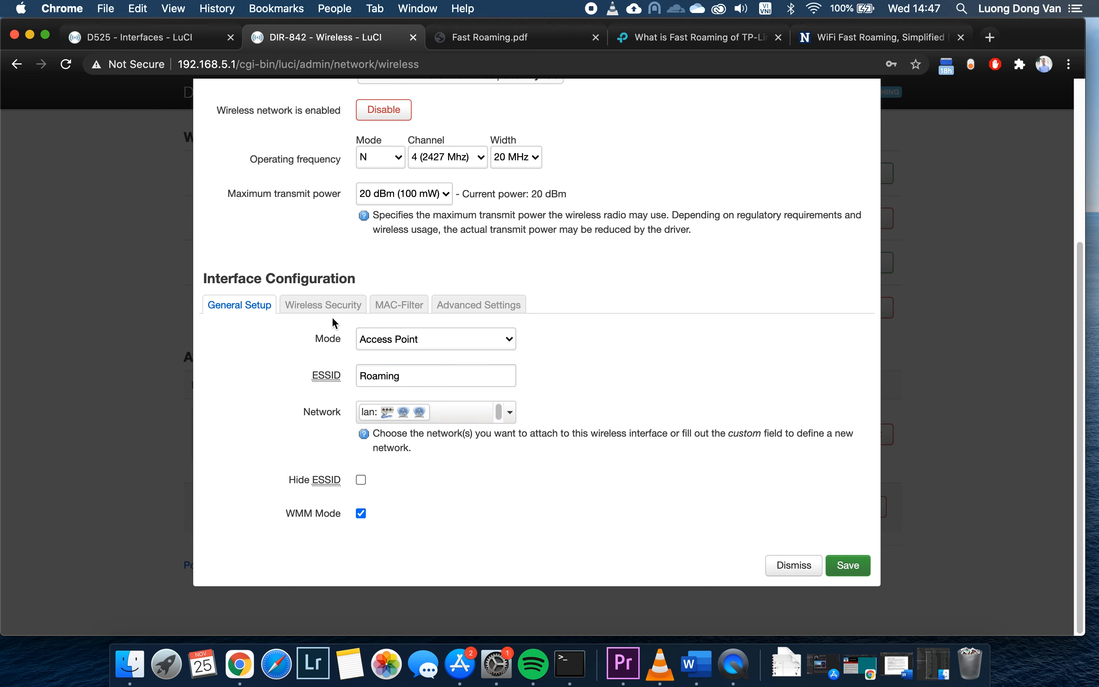
Enable 802.11r Fast Transition with NAS ID 12345 and Mobility Domain ab12, and save the network
click(323, 304)
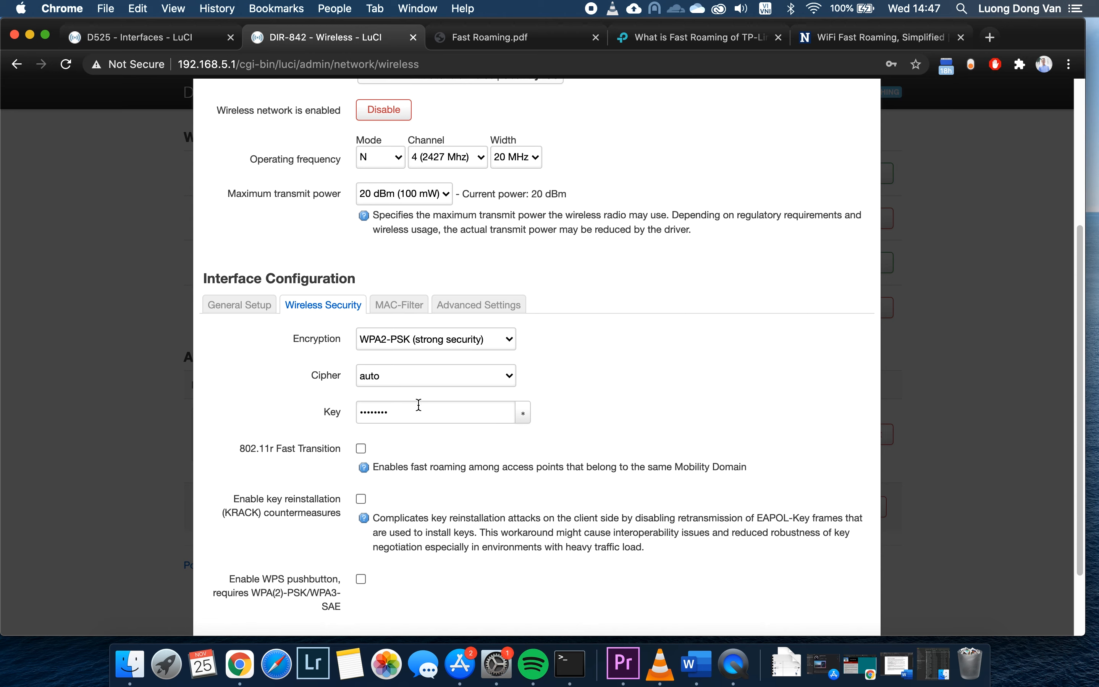
mouse_move(396, 348)
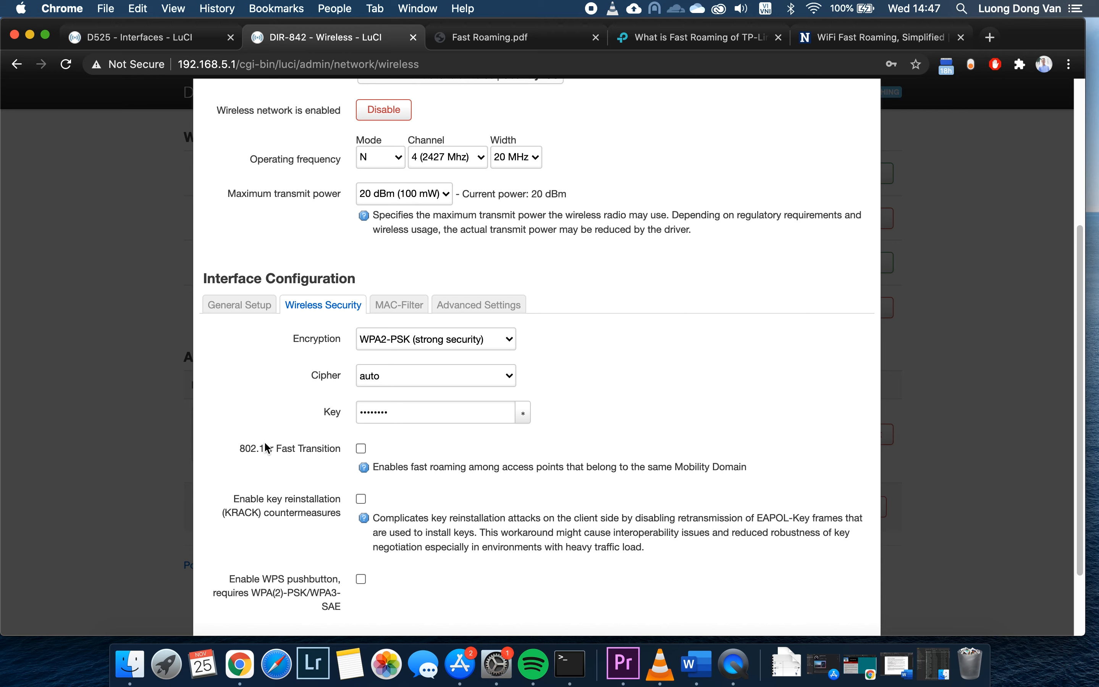
mouse_move(271, 456)
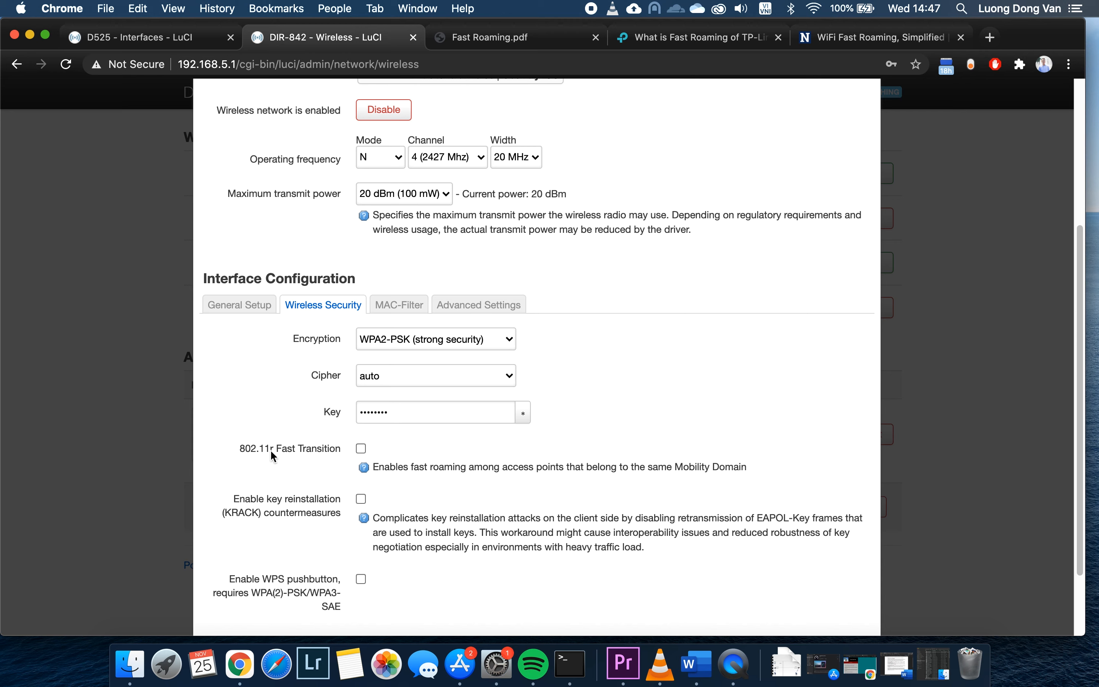
click(361, 448)
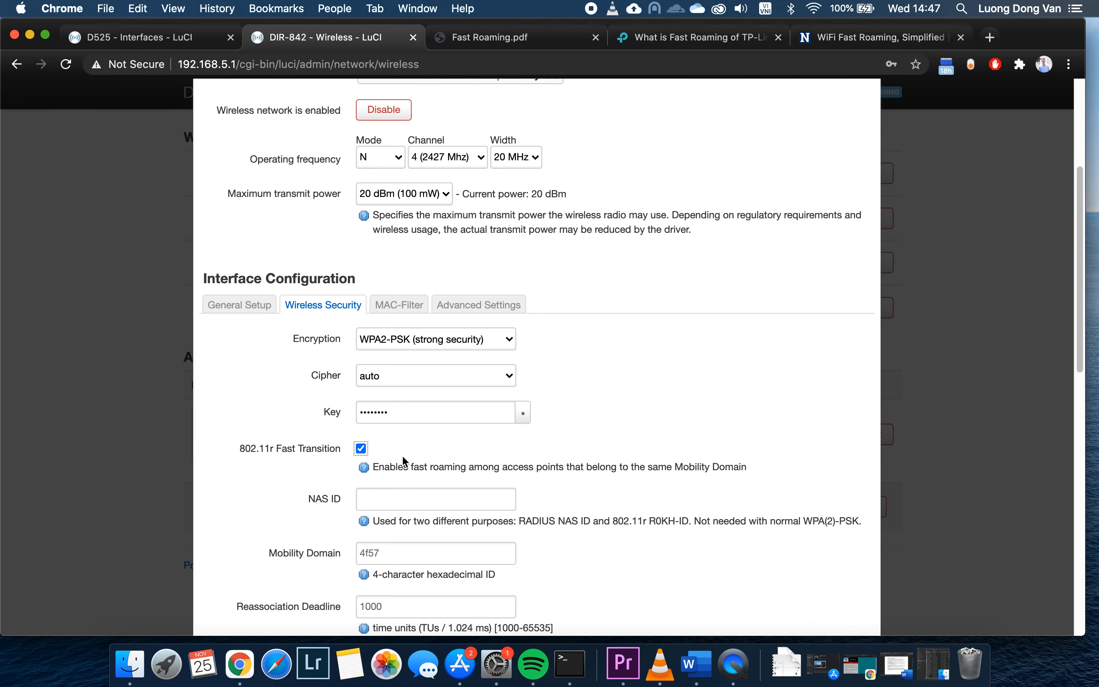
scroll(down, 3)
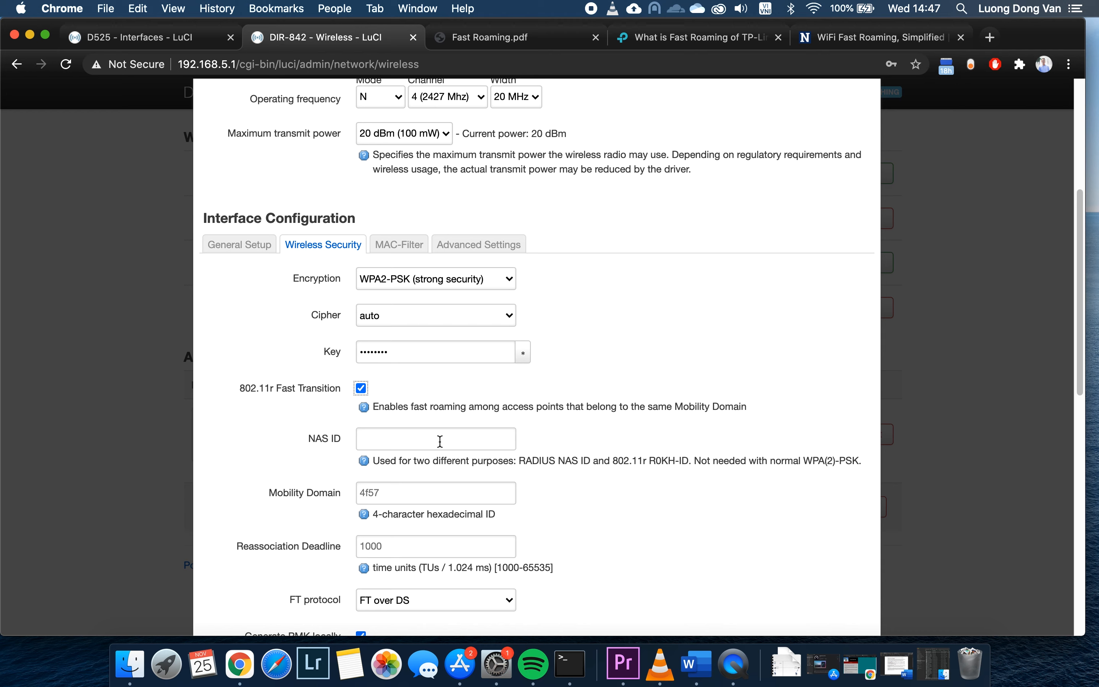
text(1)
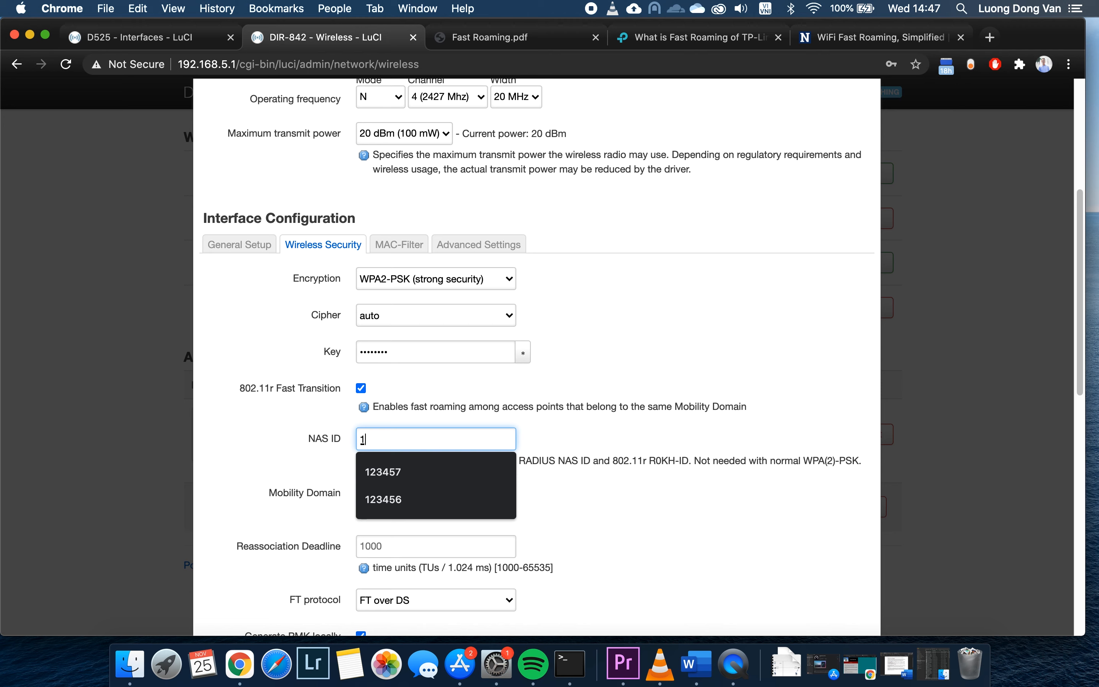
text(2345)
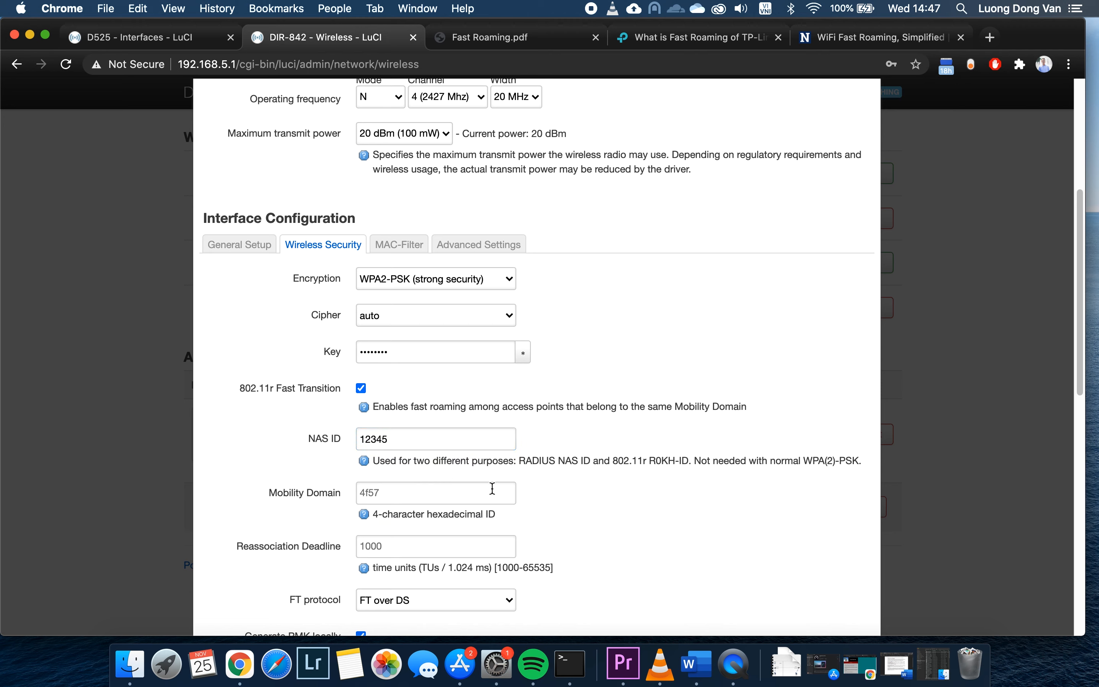
click(434, 493)
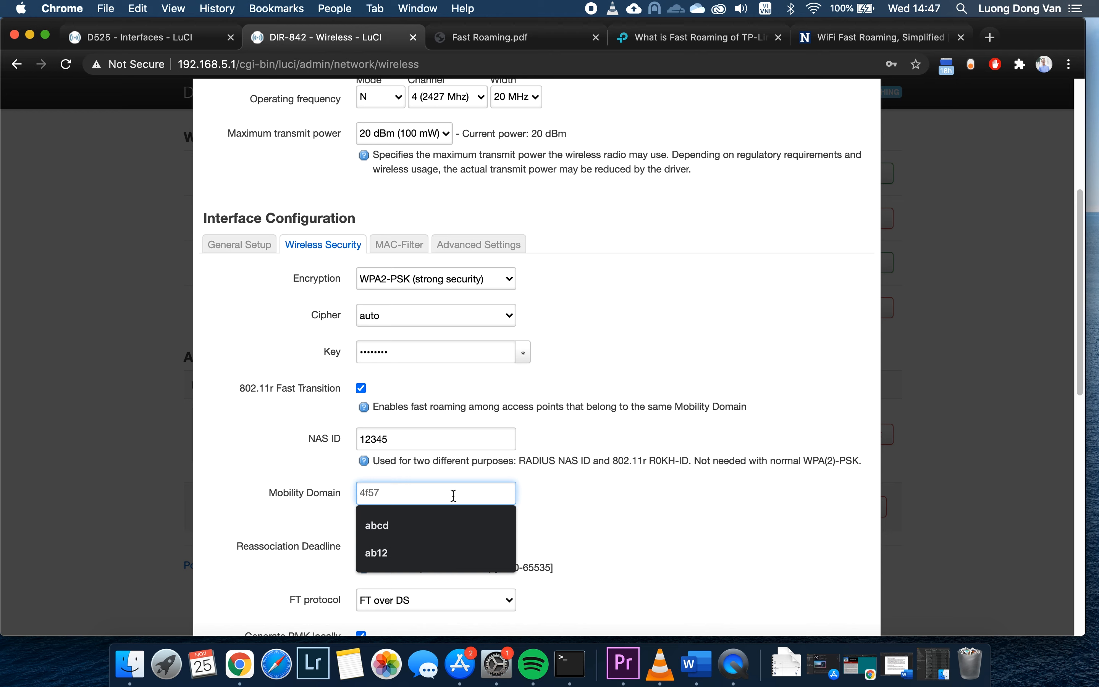
text(ab)
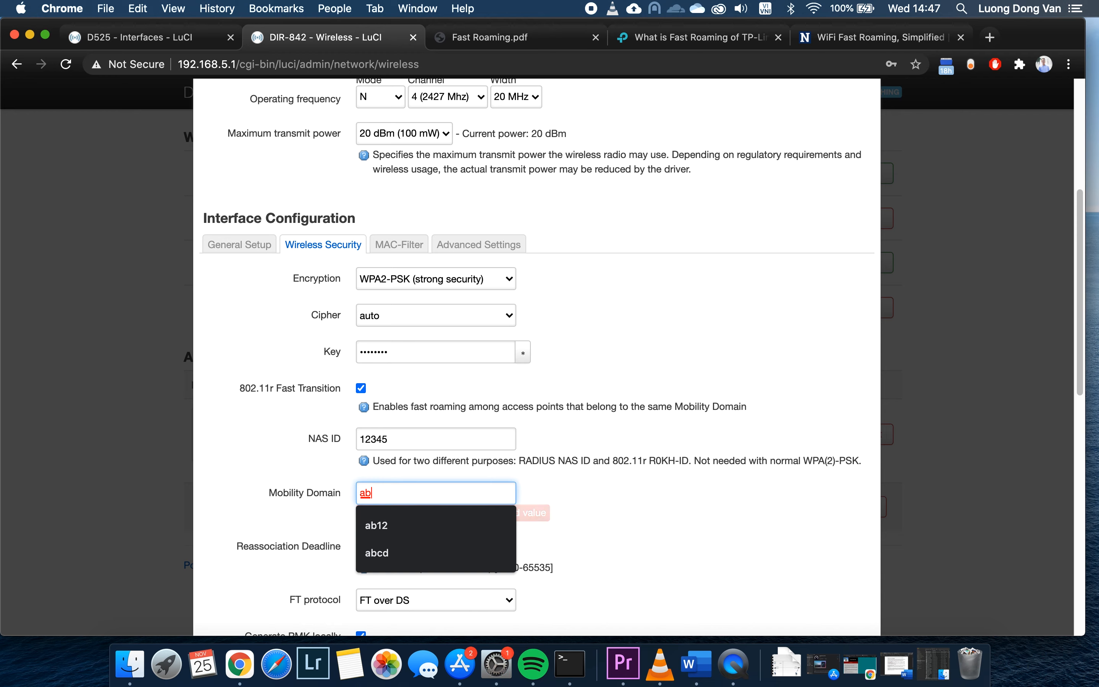
click(376, 526)
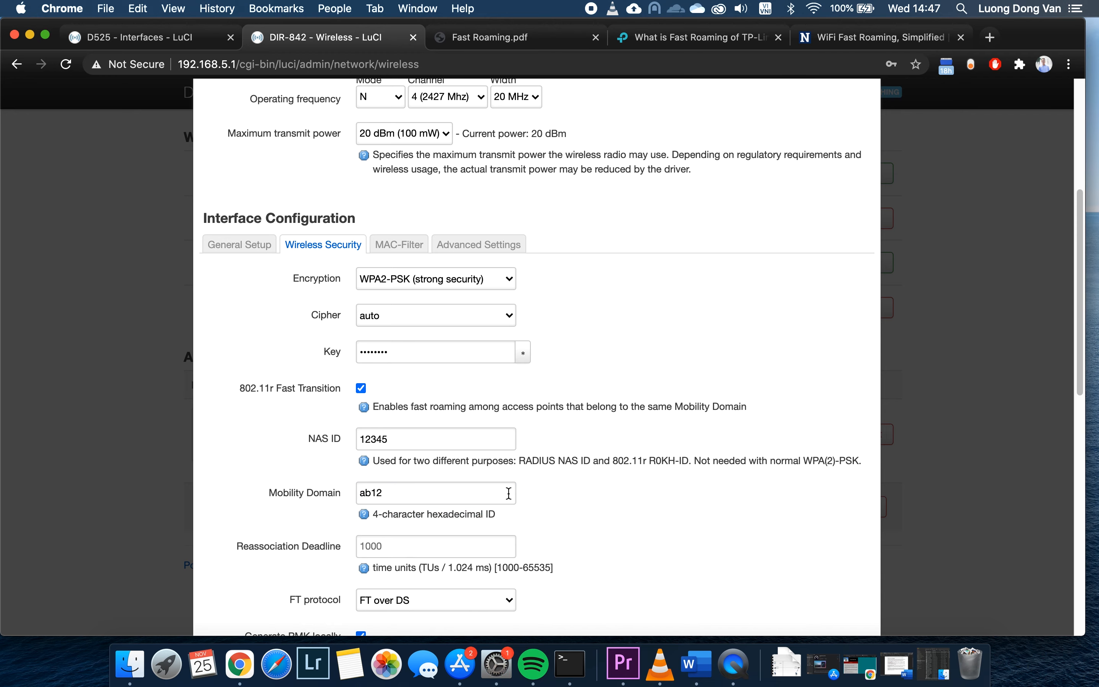
scroll(down, 3)
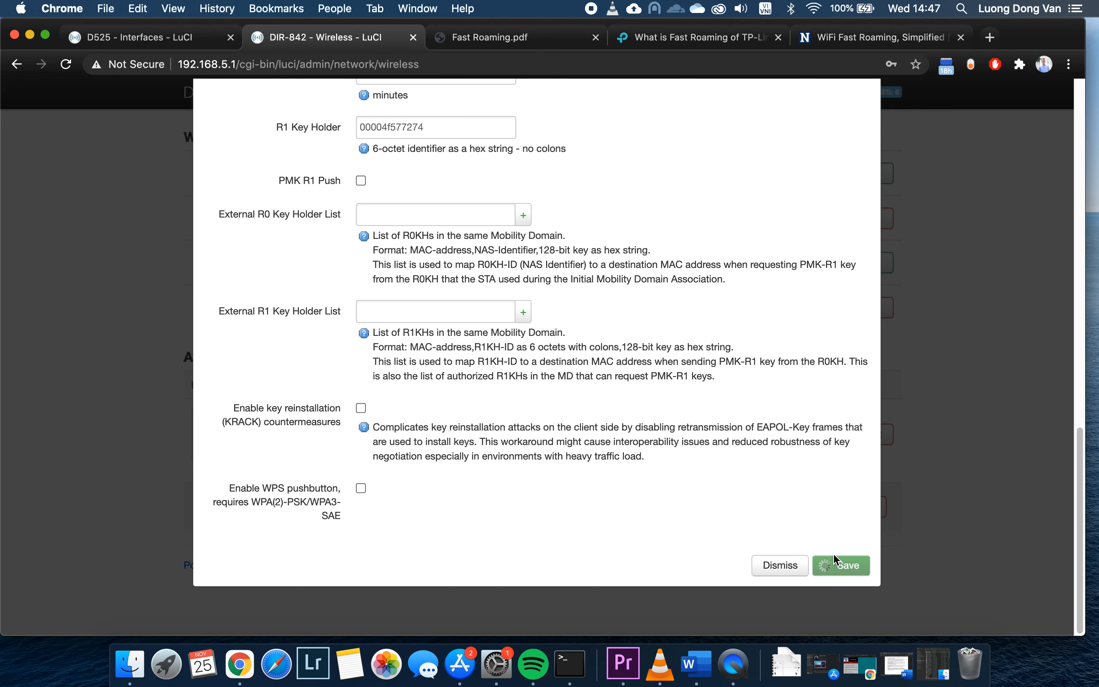
click(840, 566)
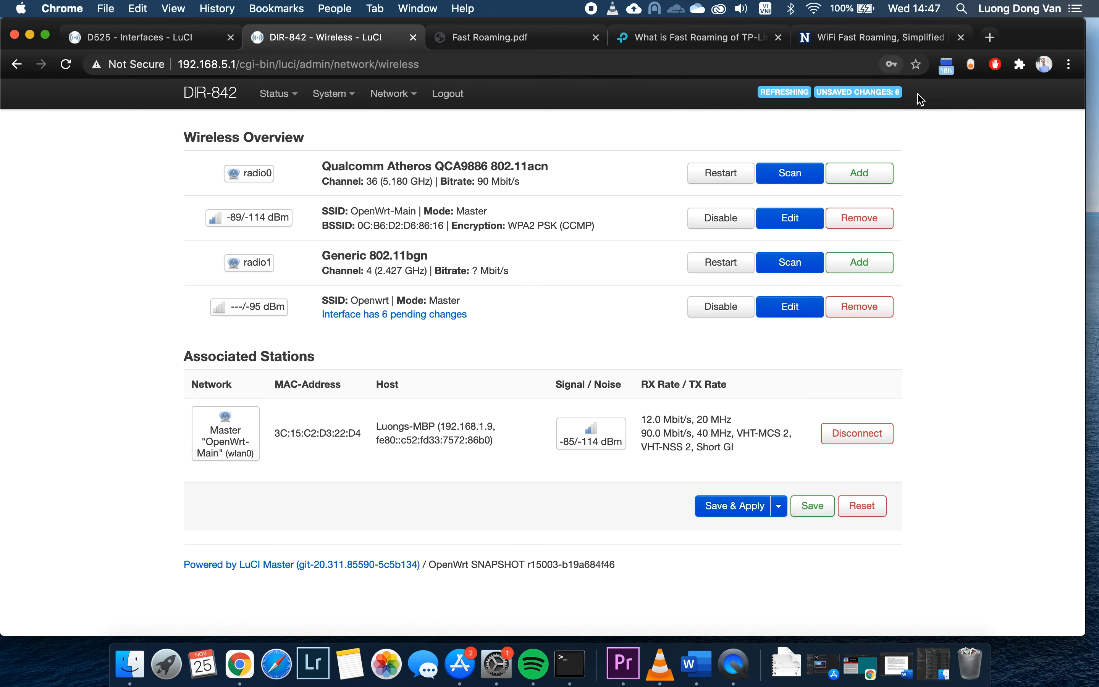
Save & Apply the DIR-842's pending wireless configuration changes
click(734, 505)
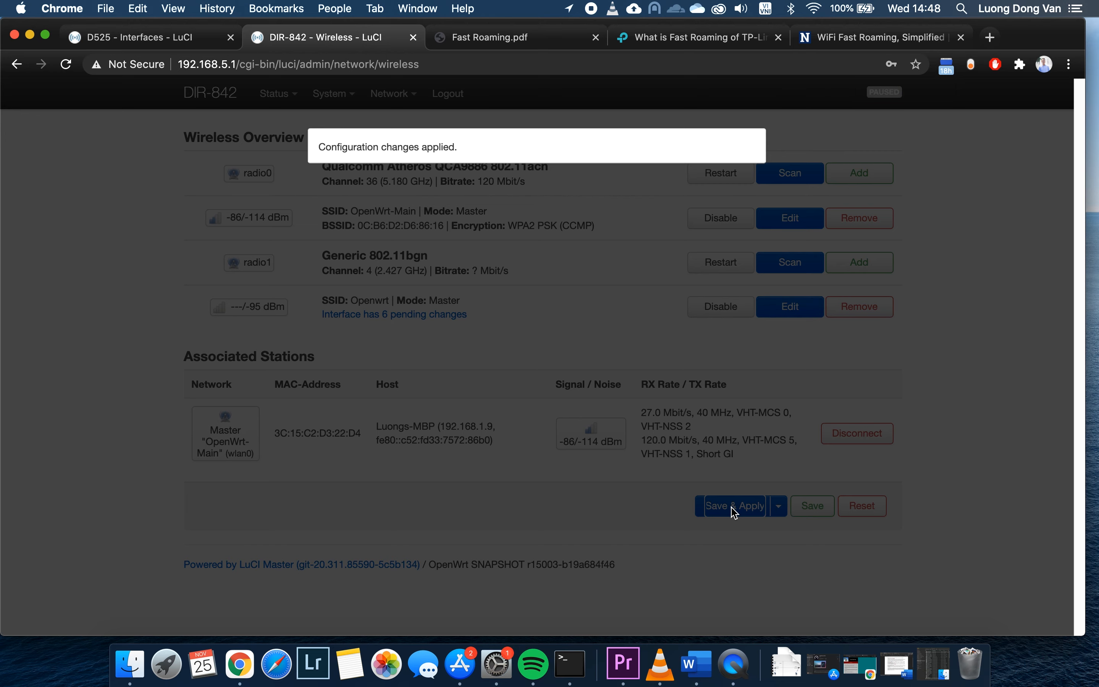
click(733, 505)
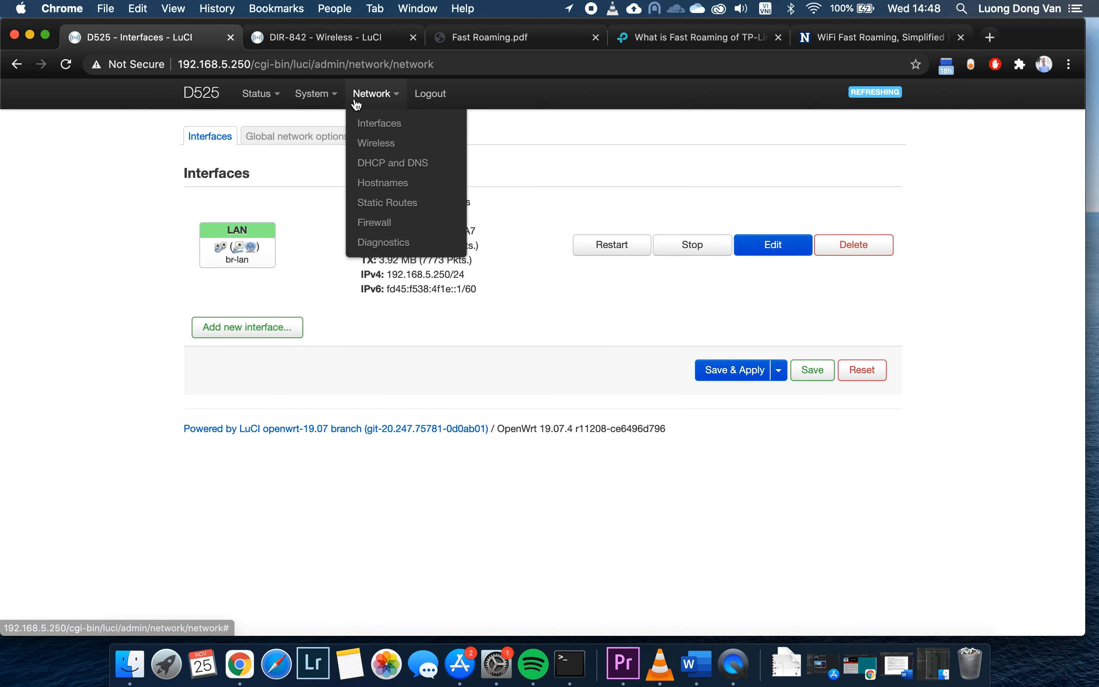
mouse_move(376, 143)
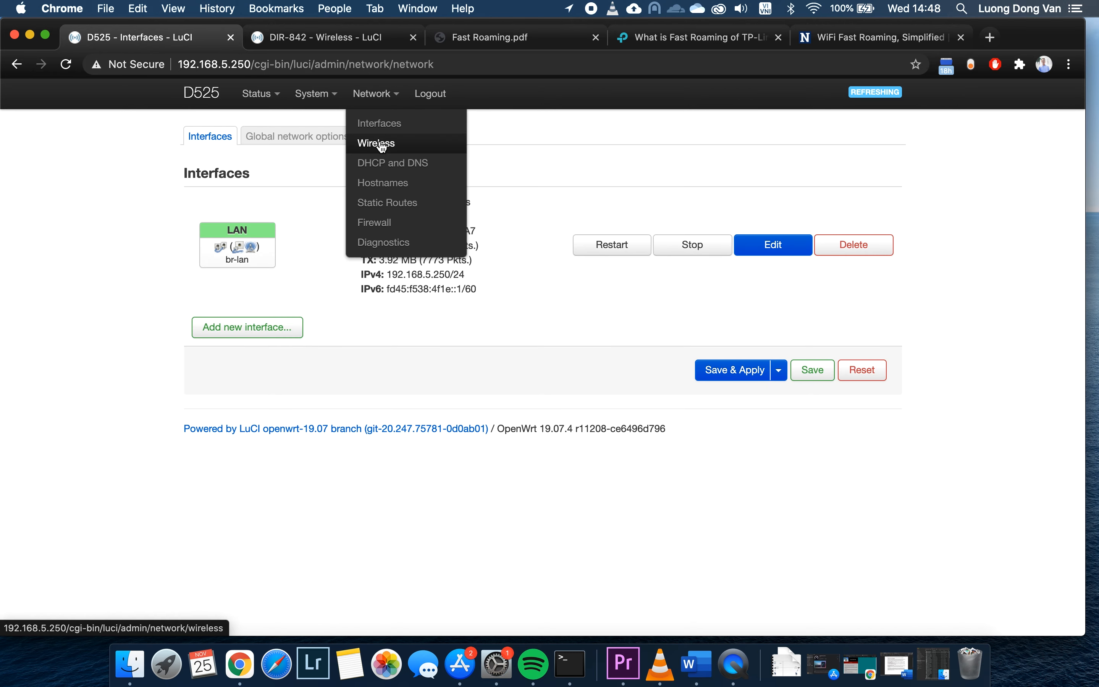
Rename the D525's 2.4 GHz network ESSID to Roaming and review its WPA2-PSK security settings
click(377, 143)
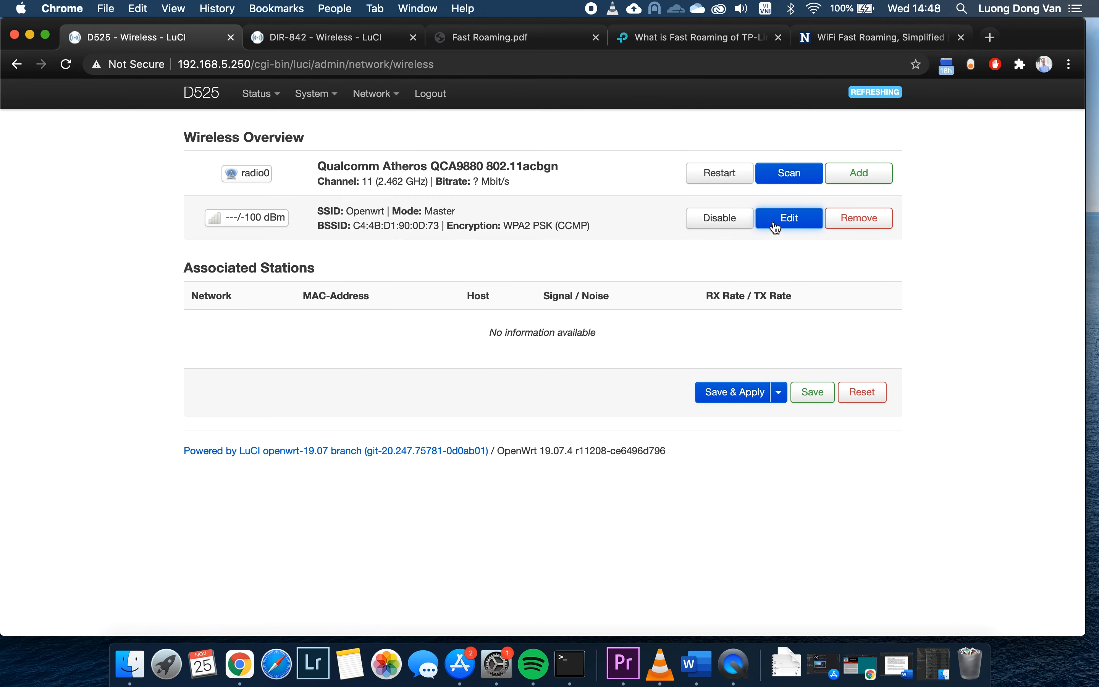
click(788, 217)
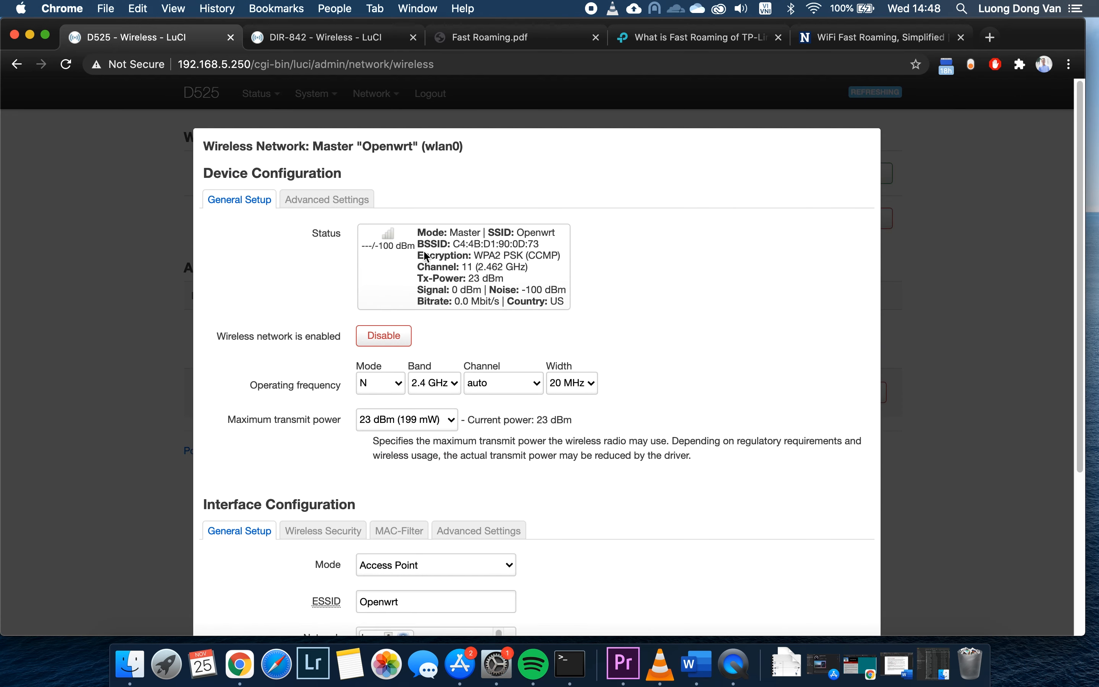
scroll(down, 3)
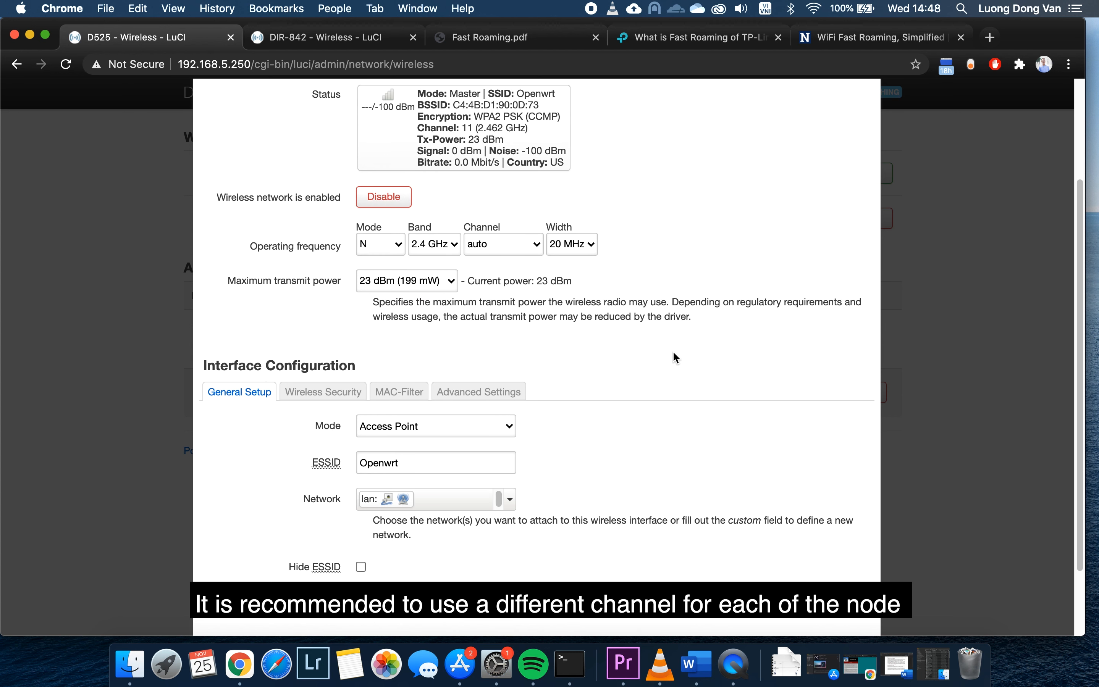
mouse_move(446, 461)
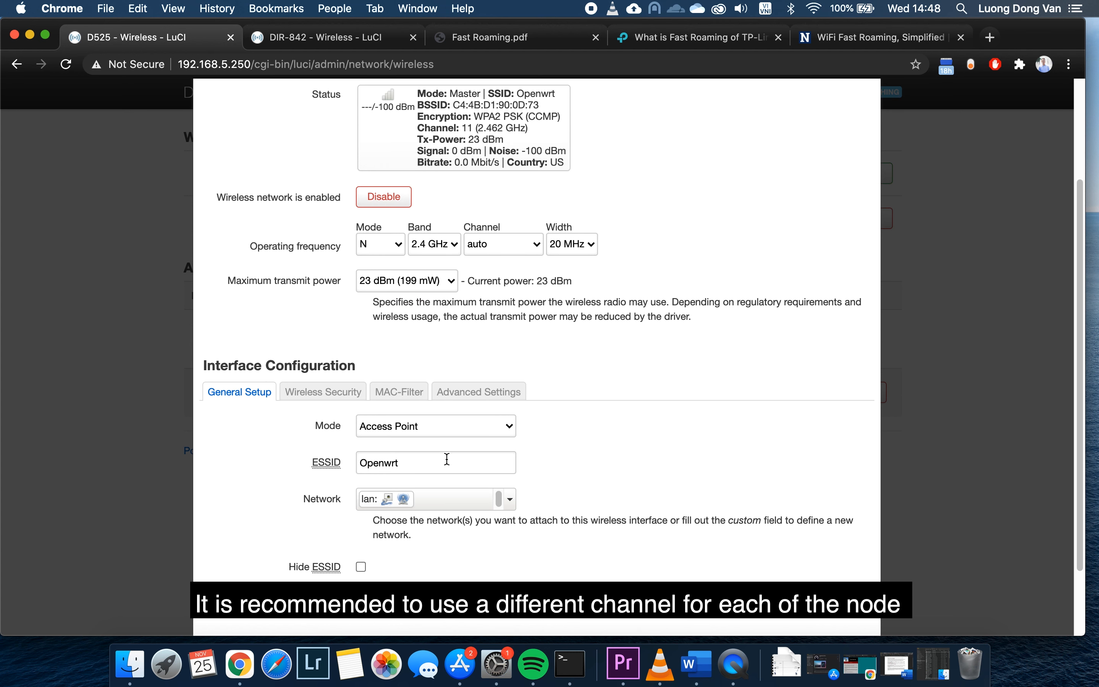
text(Roaming)
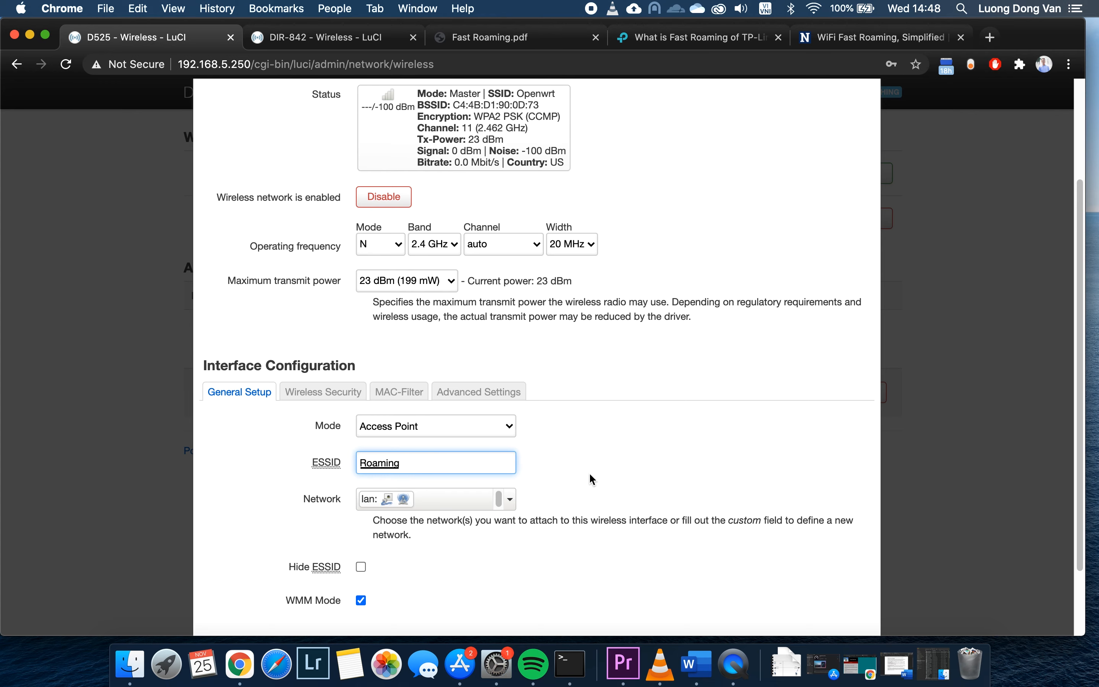
click(322, 391)
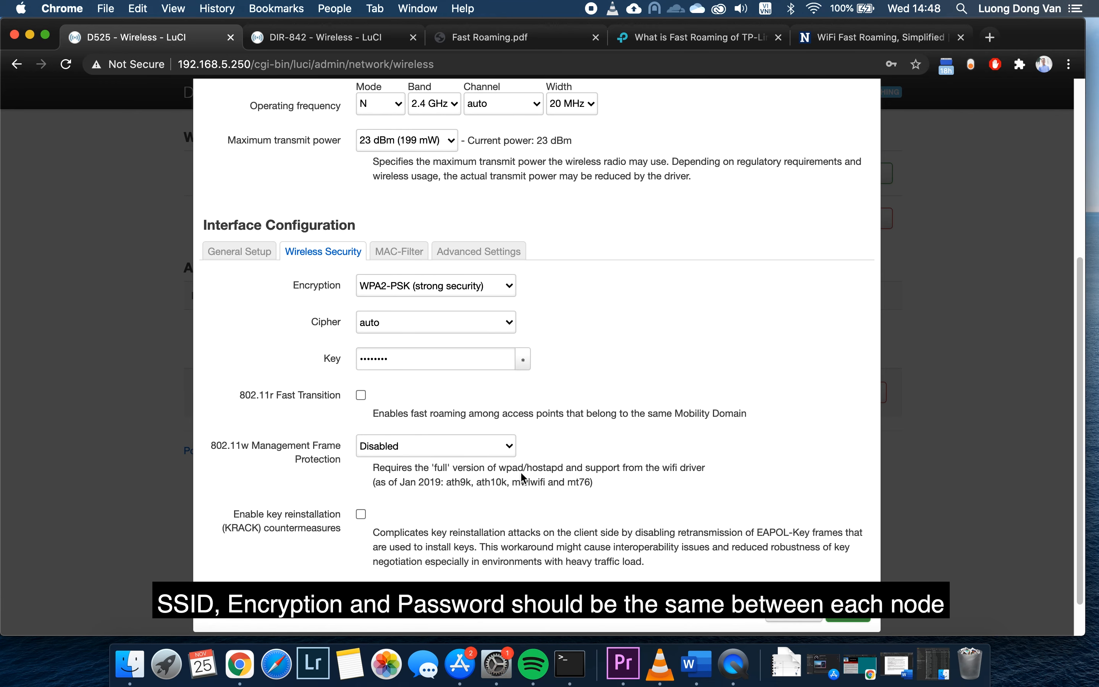
mouse_move(443, 336)
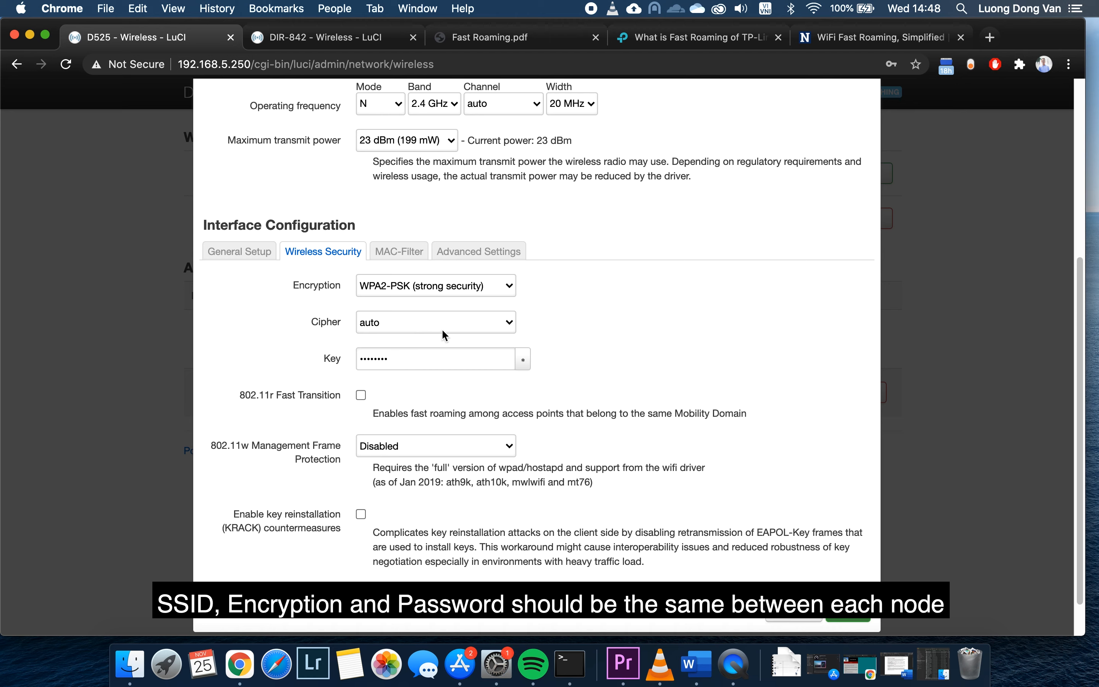
mouse_move(353, 289)
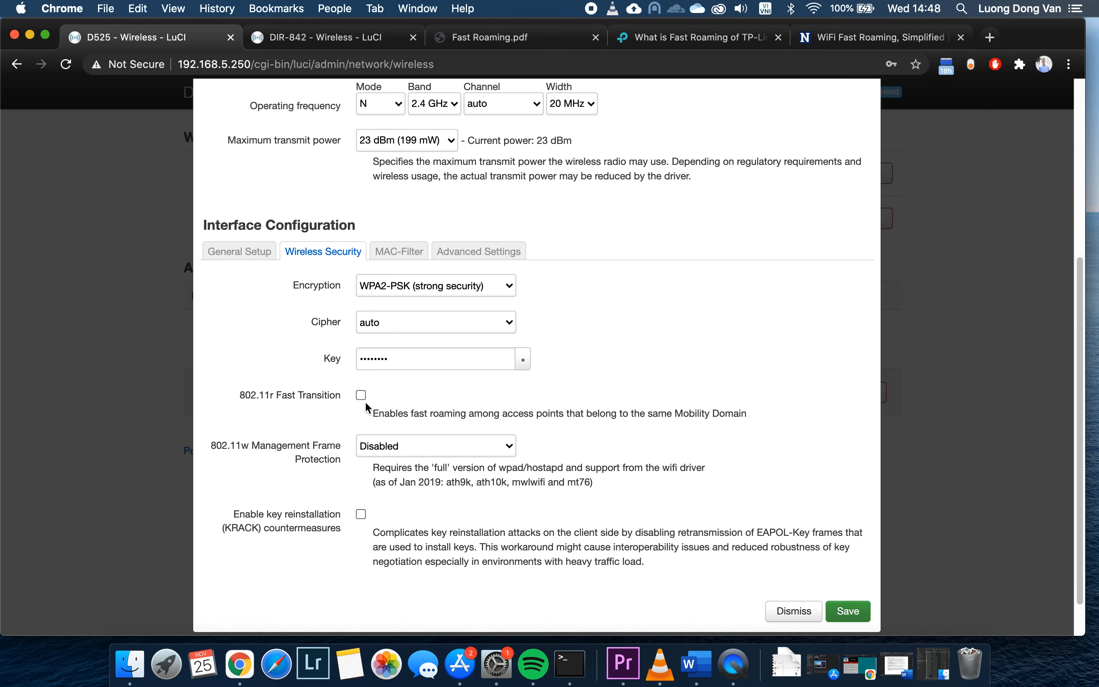
Enable 802.11r Fast Transition on the D525 network with NAS ID 12346 and Mobility Domain ab12
click(360, 394)
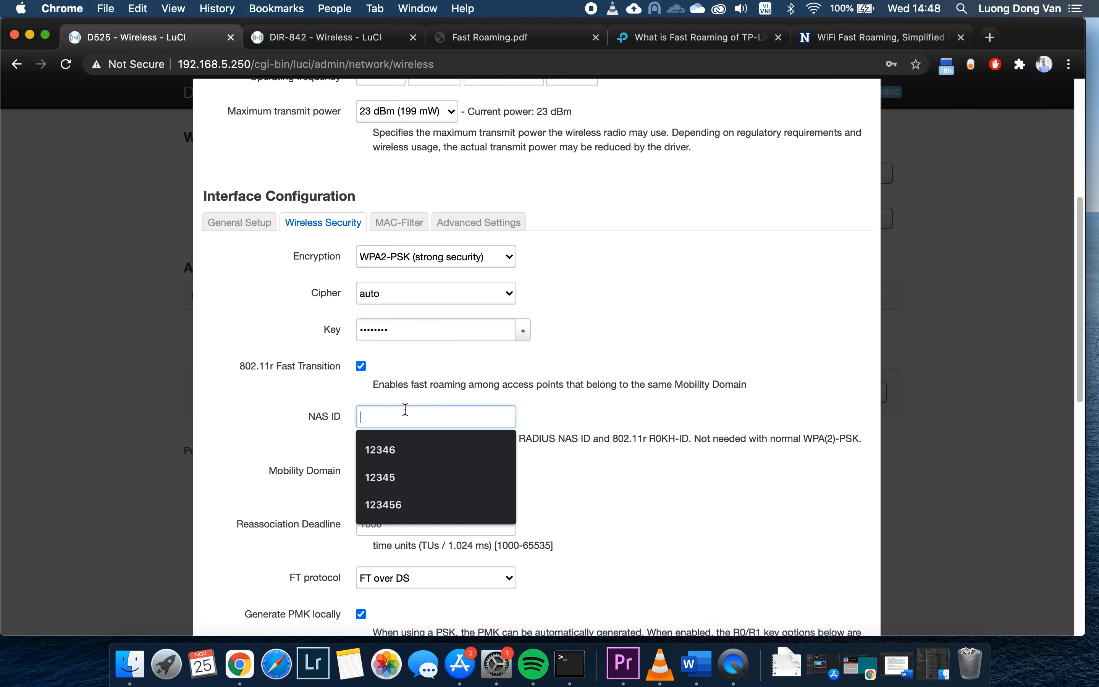
text(12346)
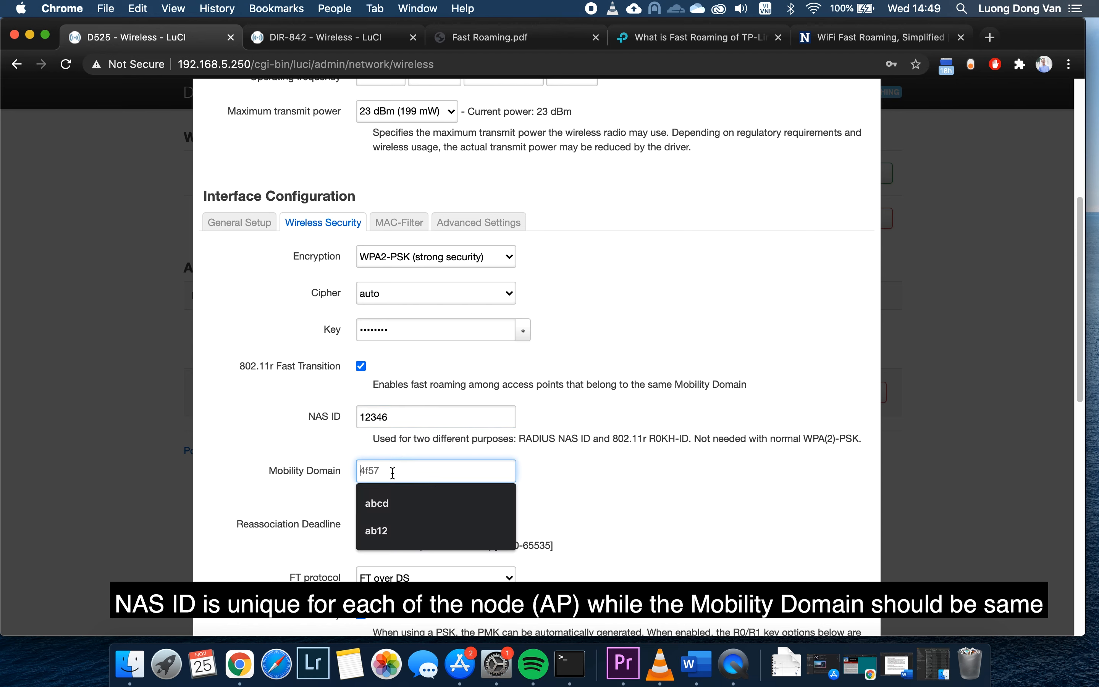
click(376, 531)
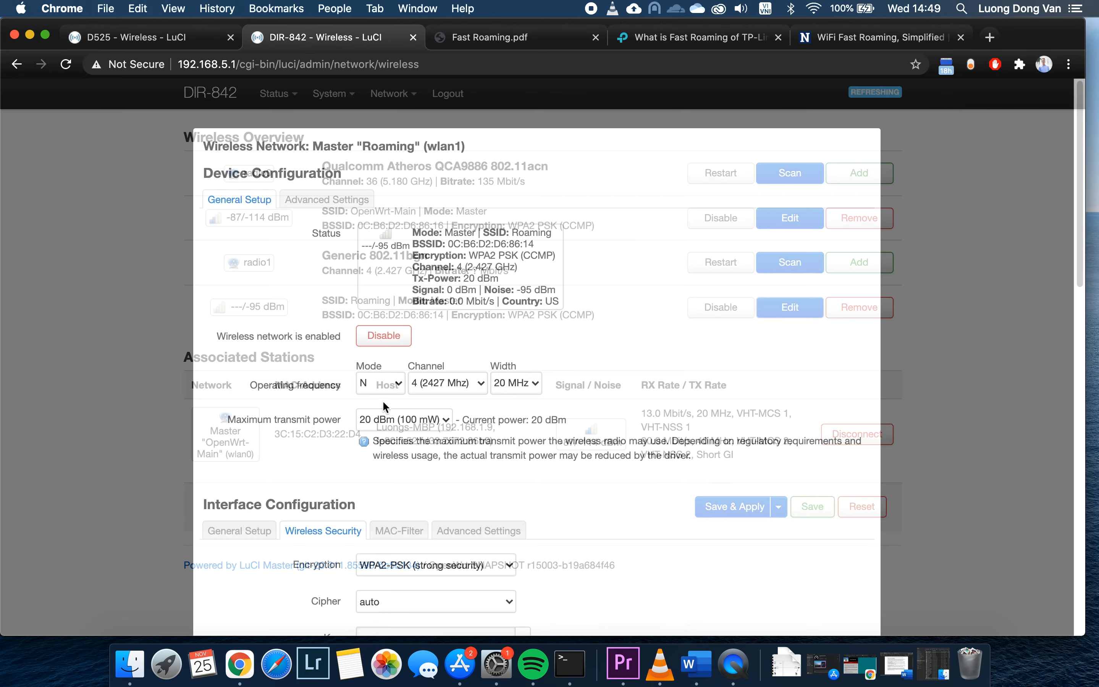
scroll(down, 3)
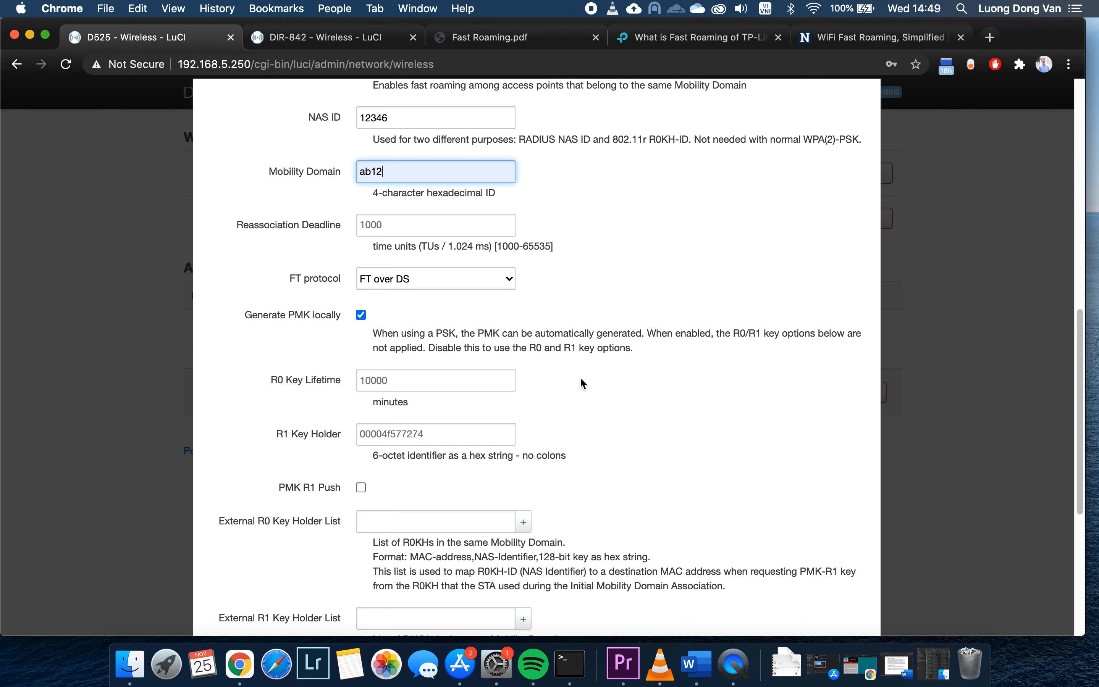
scroll(down, 3)
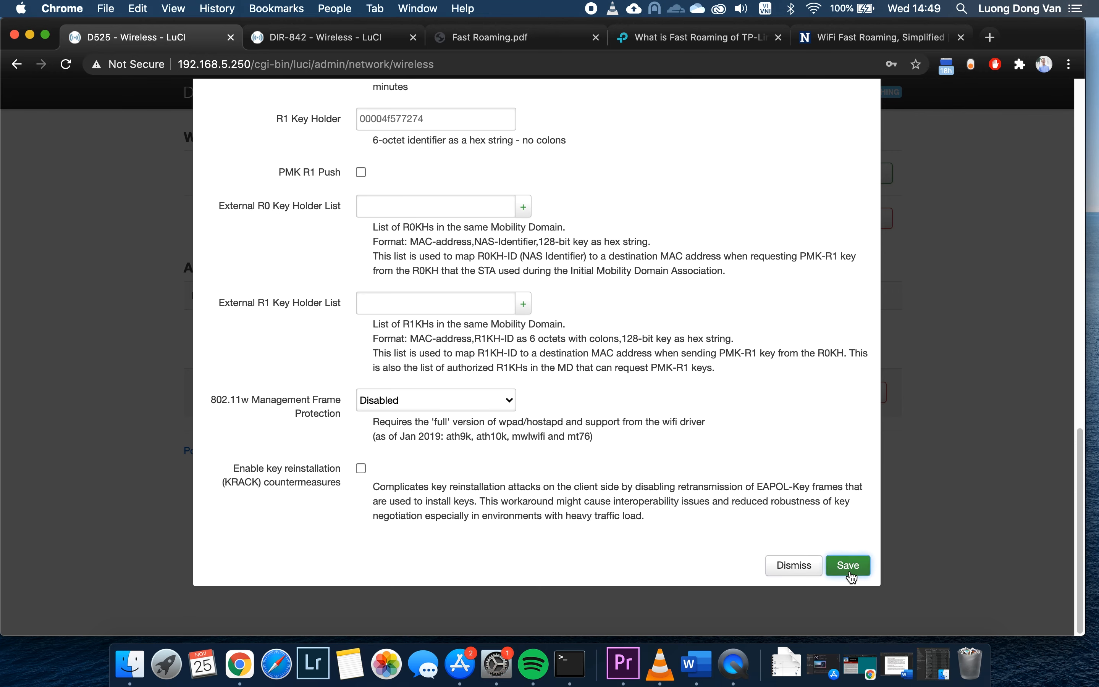
Save the D525 network, dismiss Chrome's password popup, and Save & Apply the changes
click(846, 565)
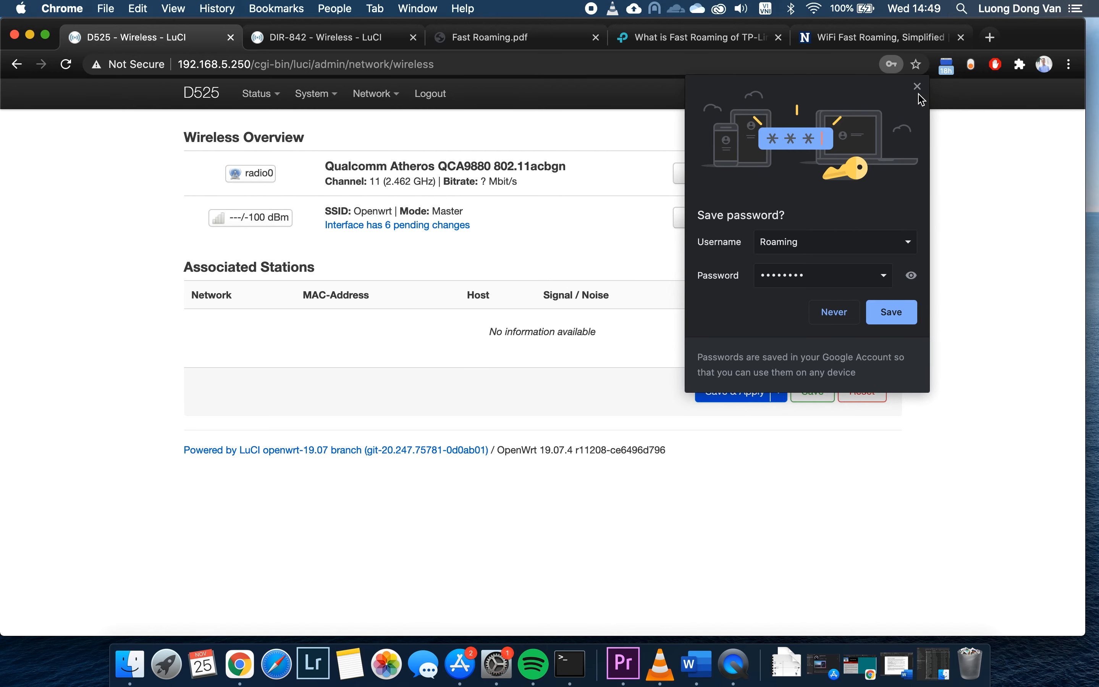
click(734, 391)
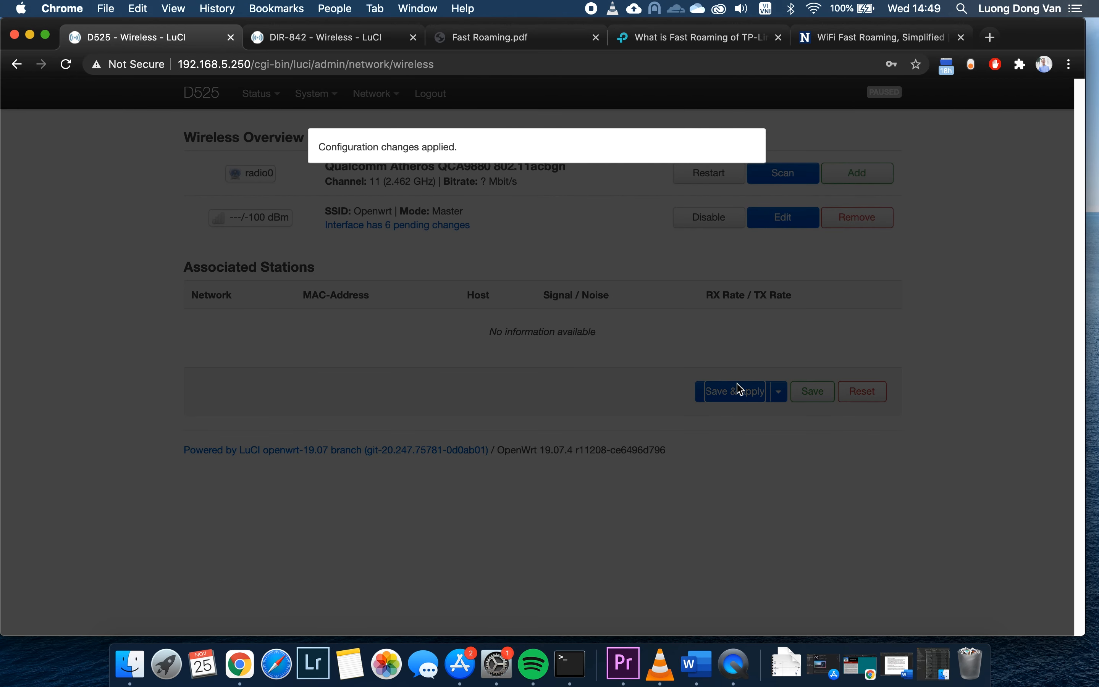
click(733, 392)
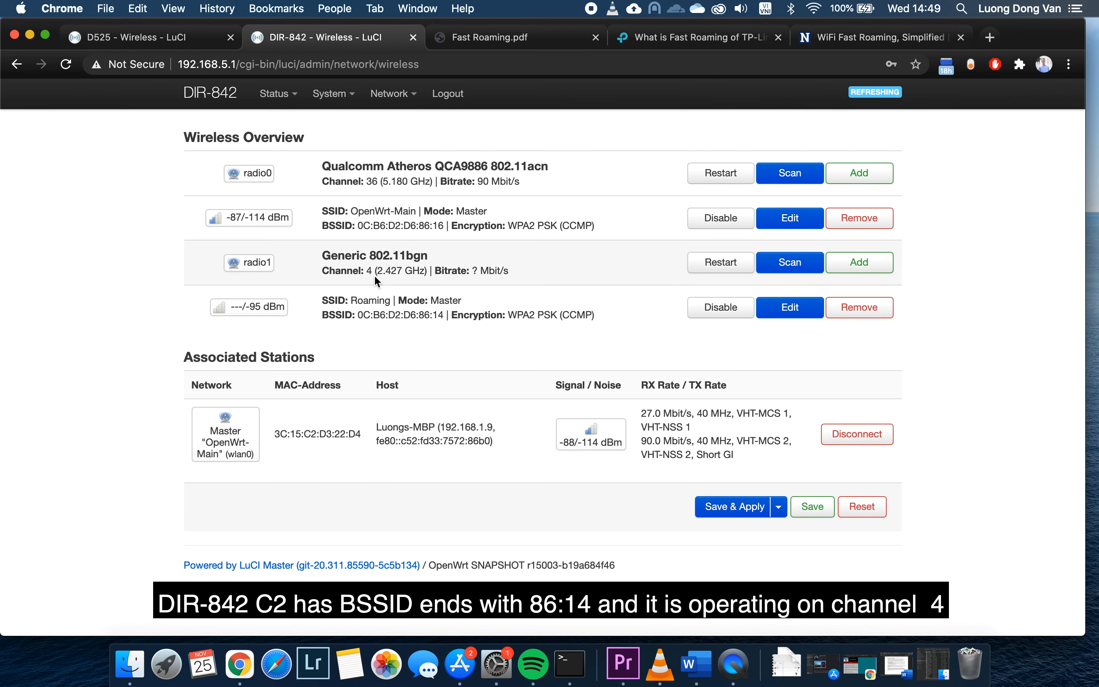
mouse_move(393, 313)
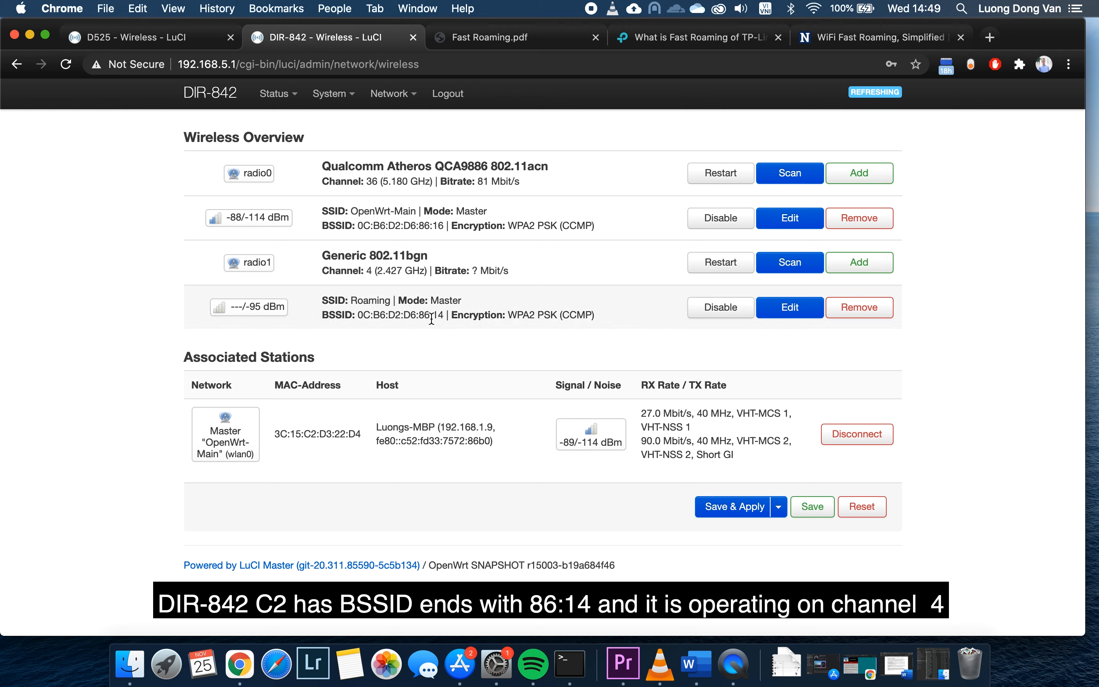
mouse_move(443, 320)
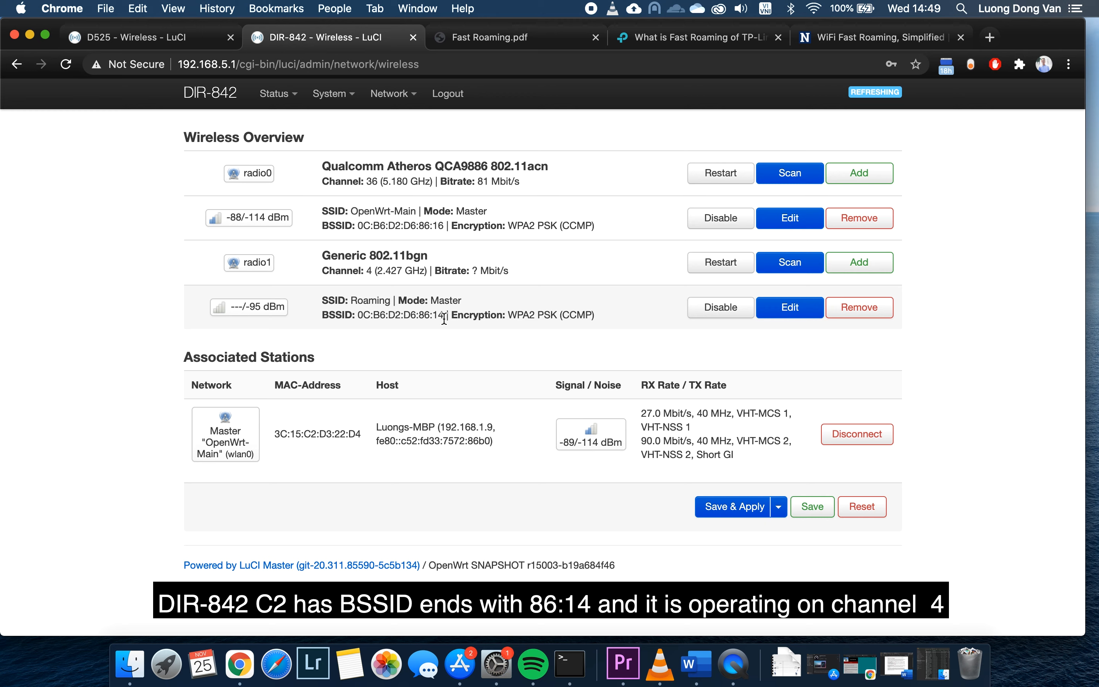
click(389, 93)
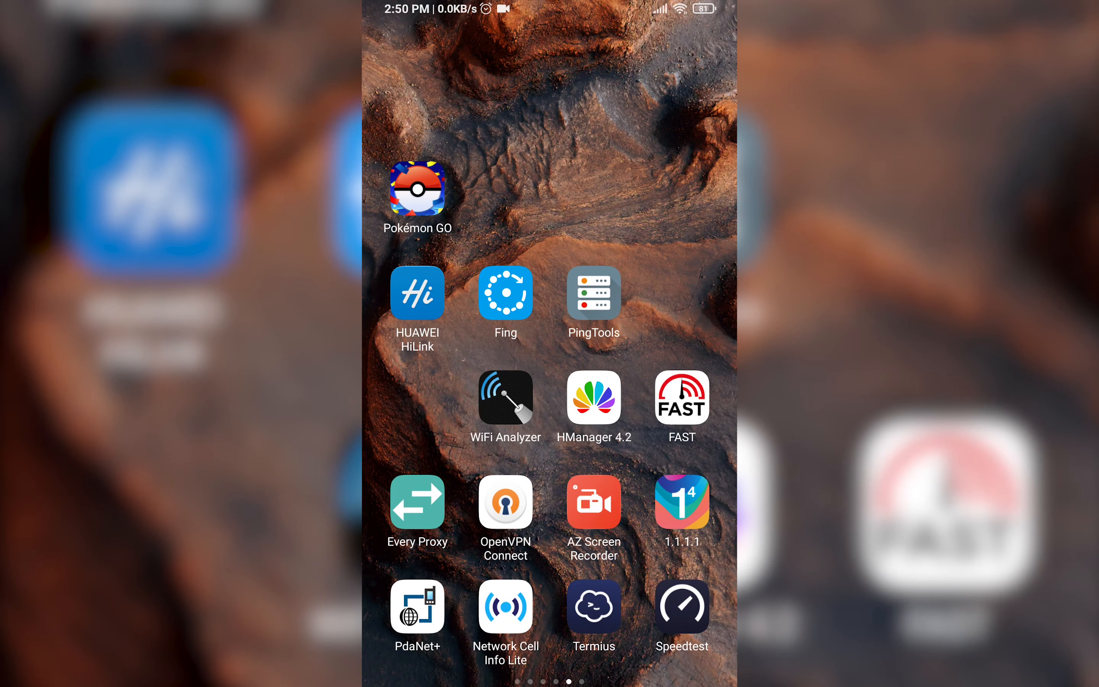
Launch the Speedtest app from the Android home screen
click(505, 606)
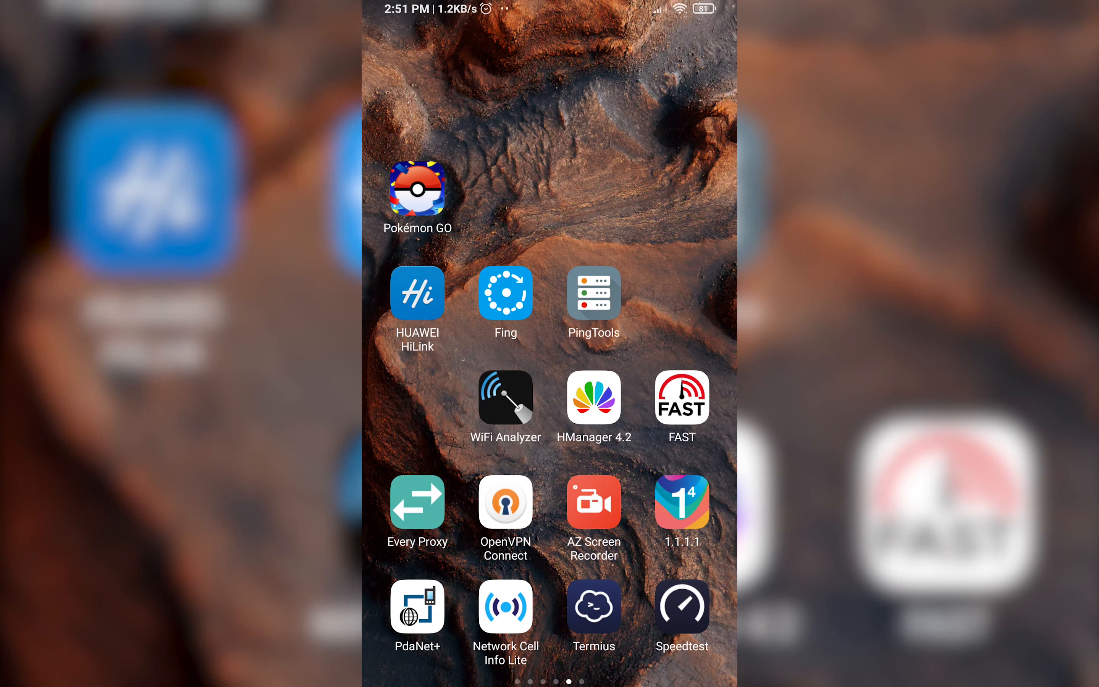
click(680, 606)
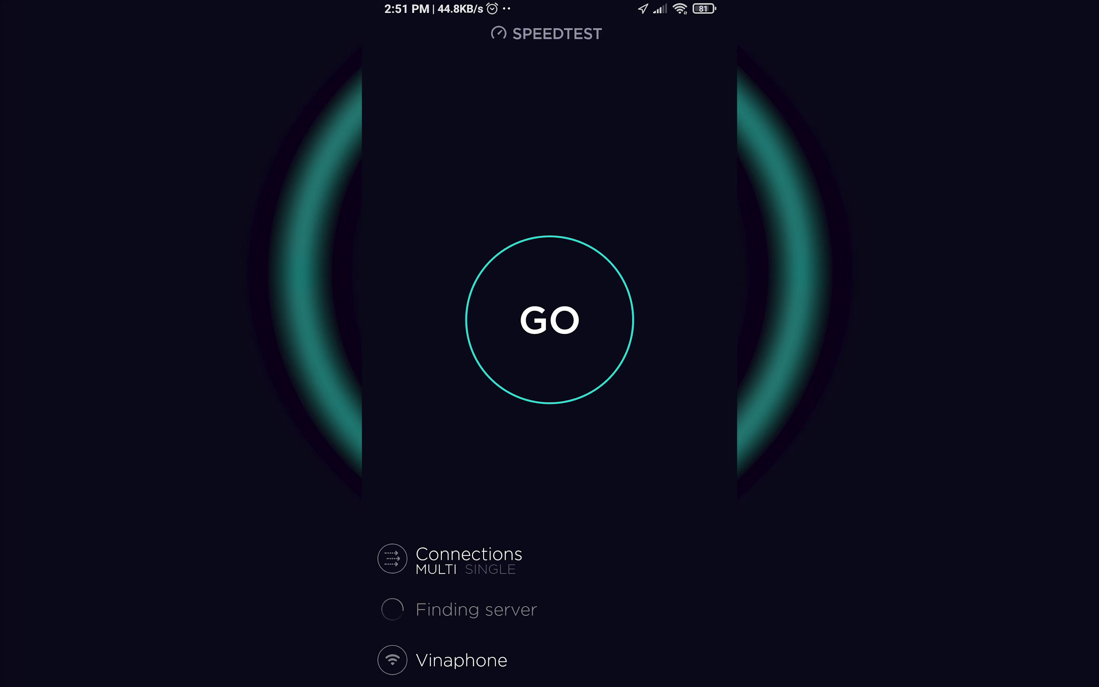
Start the network speed test with GO in Speedtest
click(550, 321)
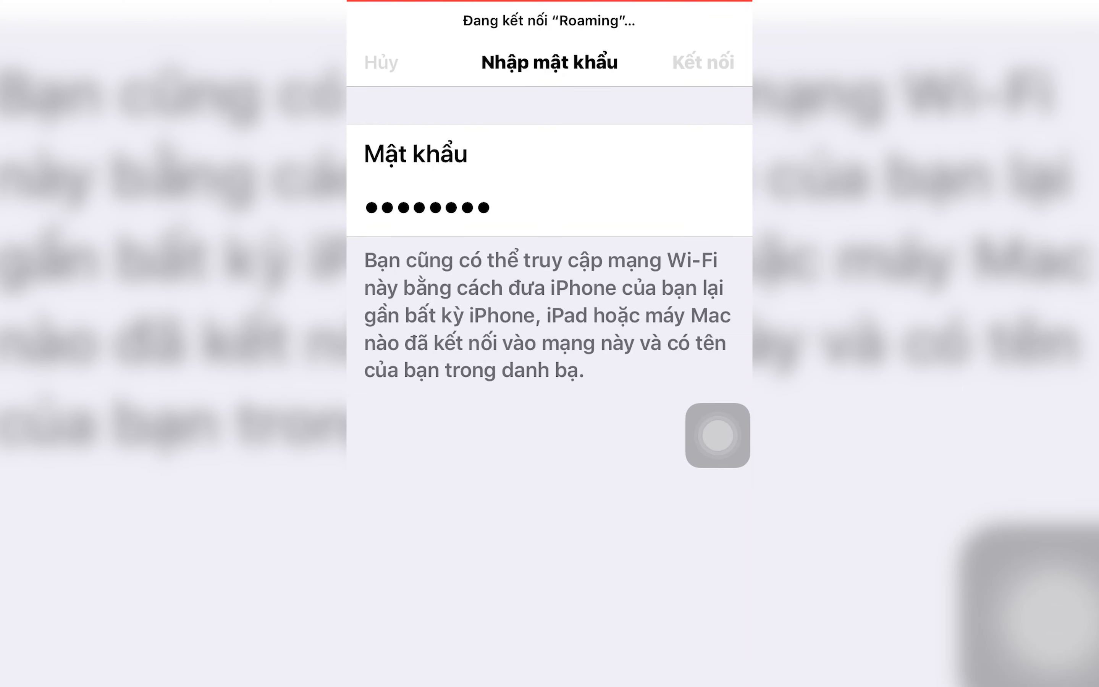
Join Roaming on the iPhone and check Fing's Wi-Fi details showing BSSID C4:4B:D1:90:0D:73
click(703, 62)
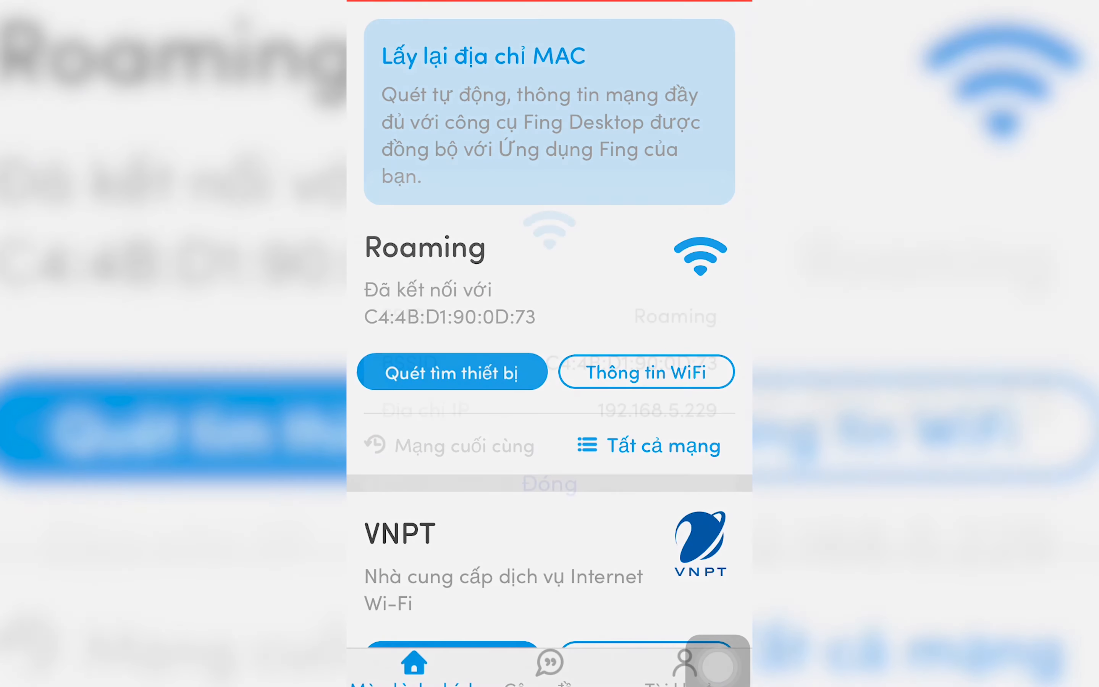
click(645, 372)
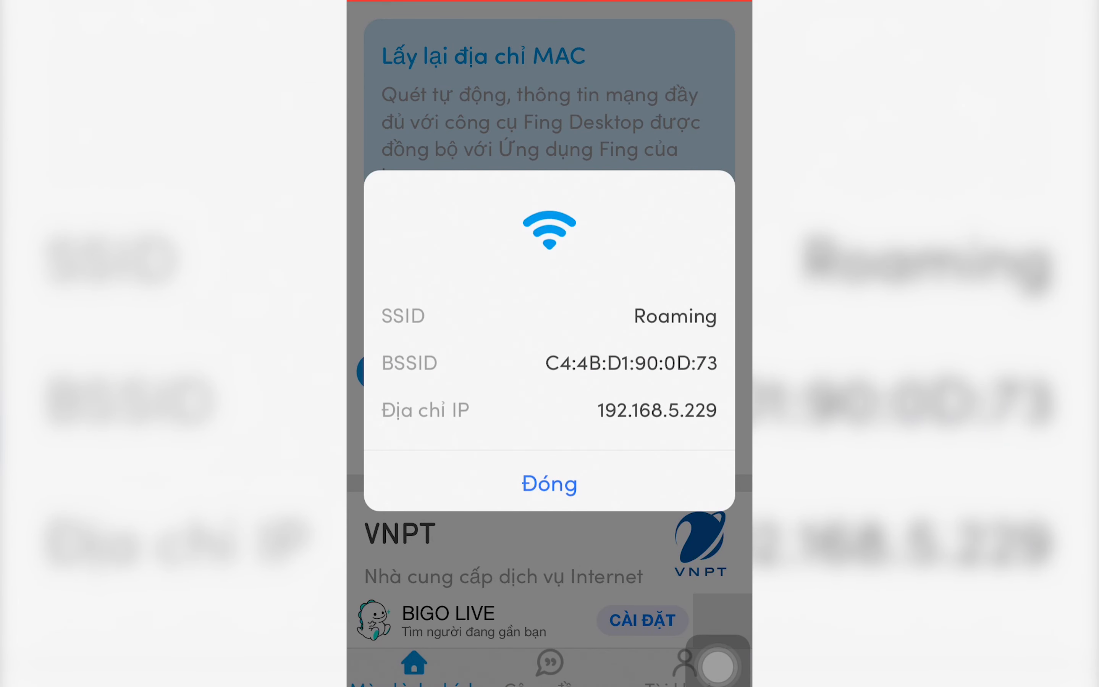
click(548, 483)
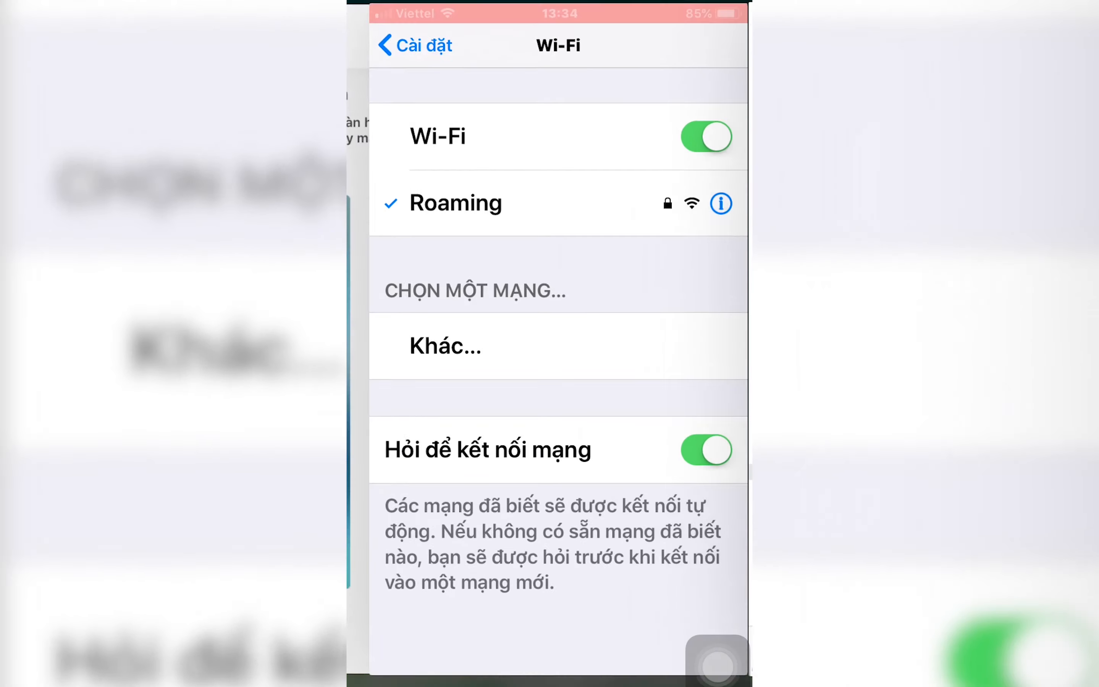
click(720, 203)
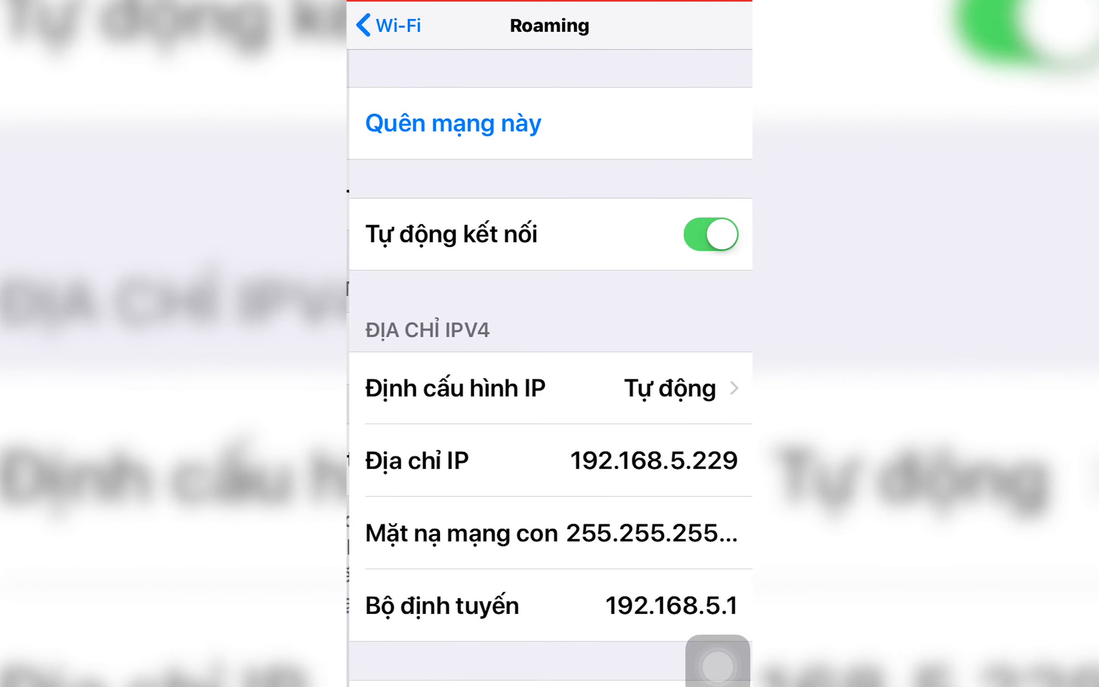
scroll(down, 3)
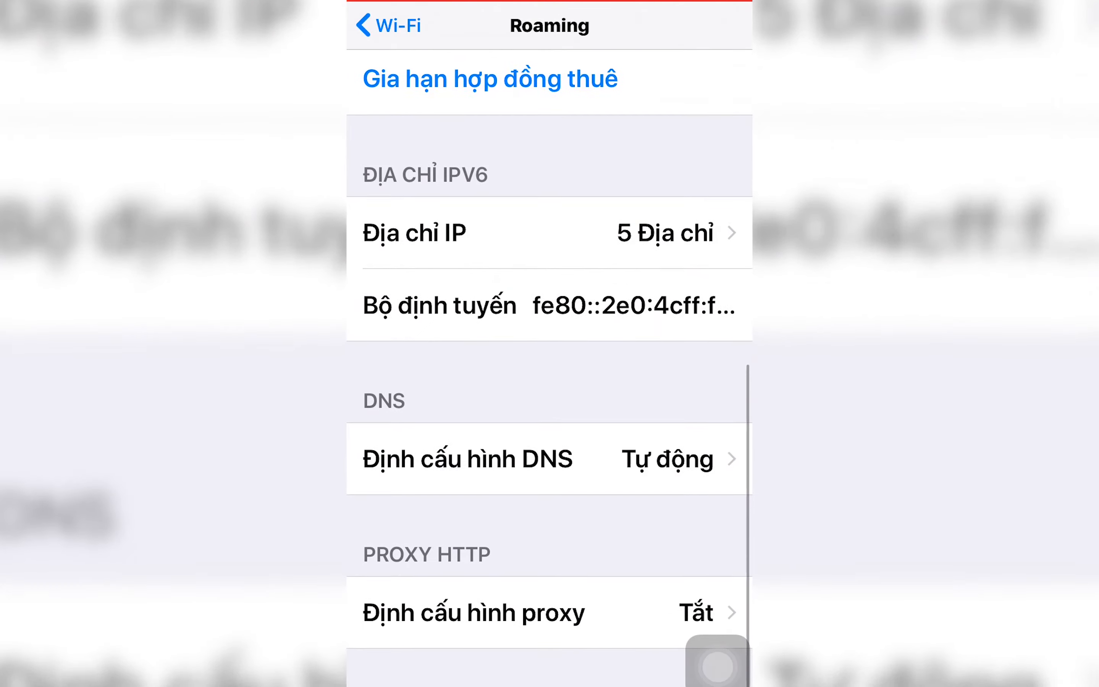
scroll(down, 3)
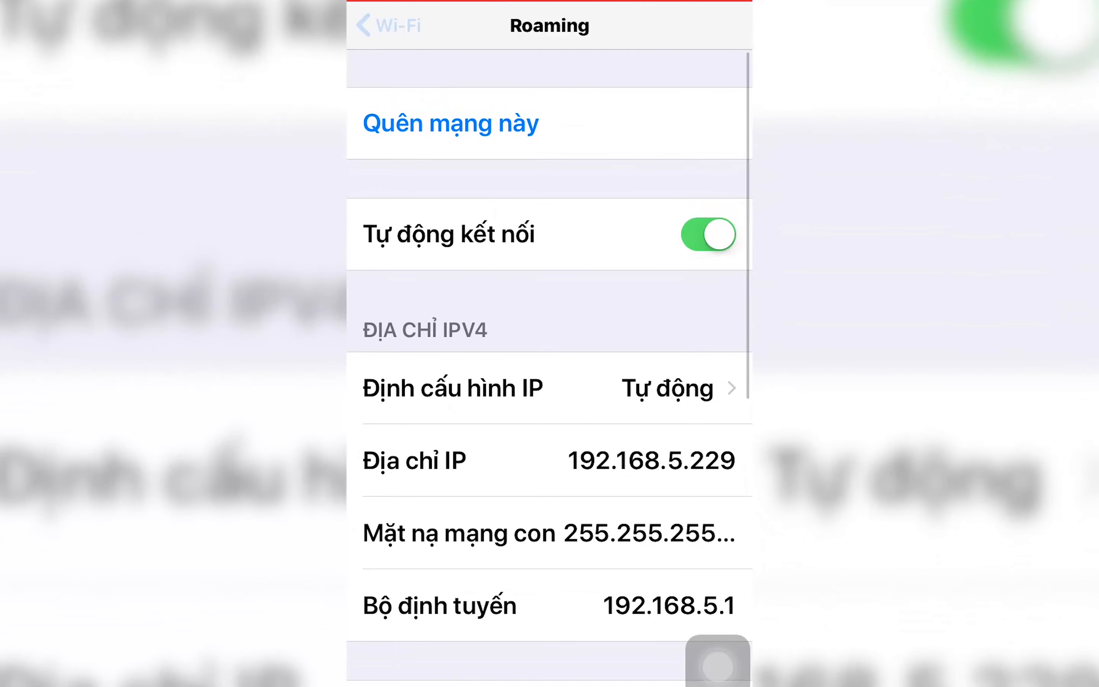
click(387, 26)
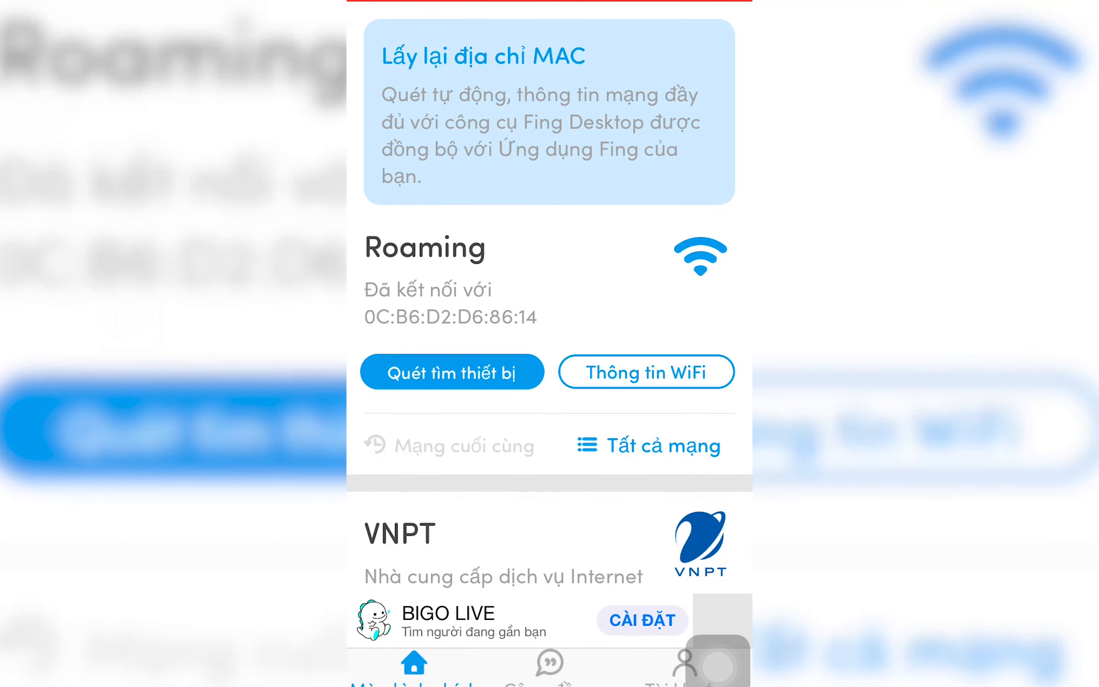
Check Fing's Wi-Fi details showing the new BSSID 0C:B6:D2:D6:86:14, then close them
click(452, 371)
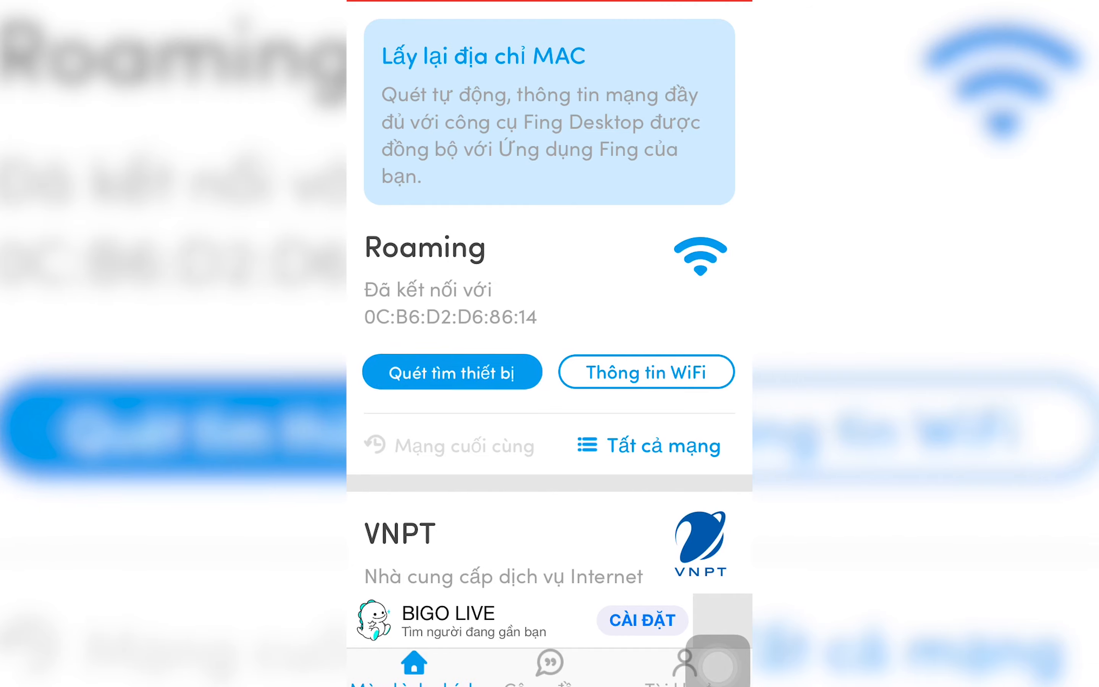
click(643, 371)
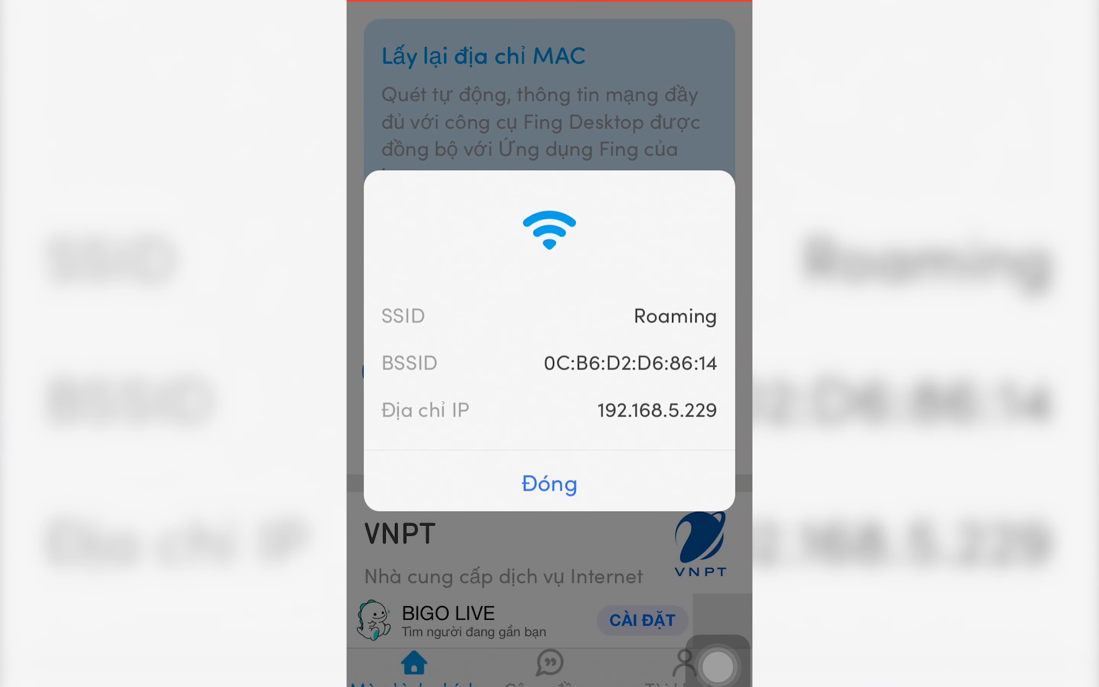
click(548, 484)
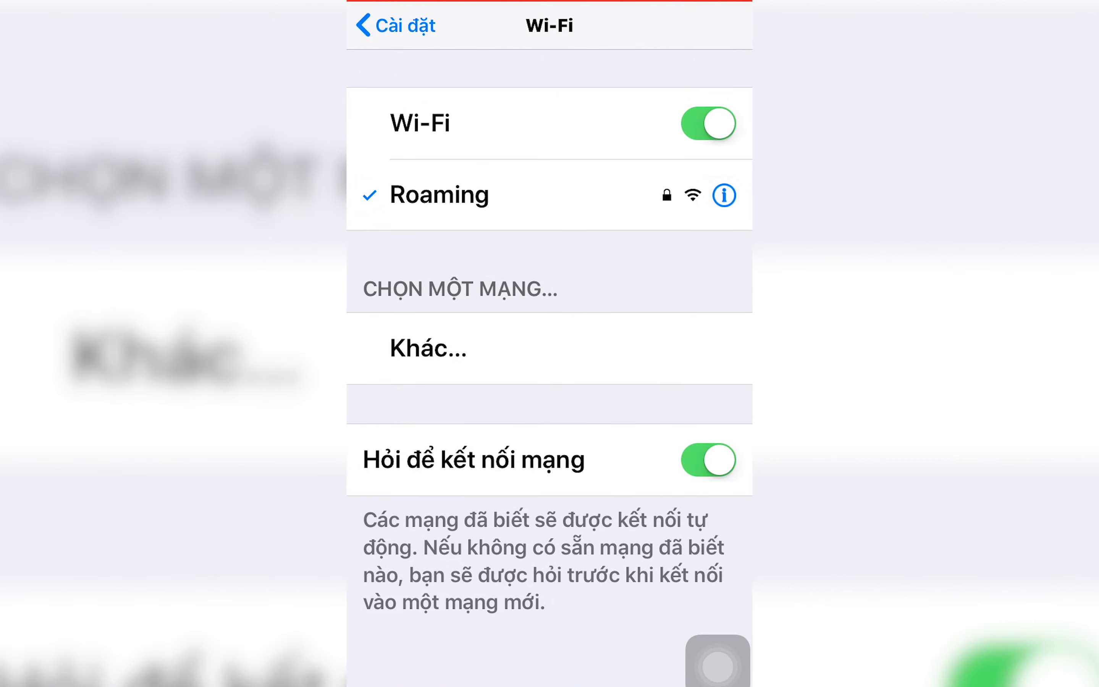
click(724, 195)
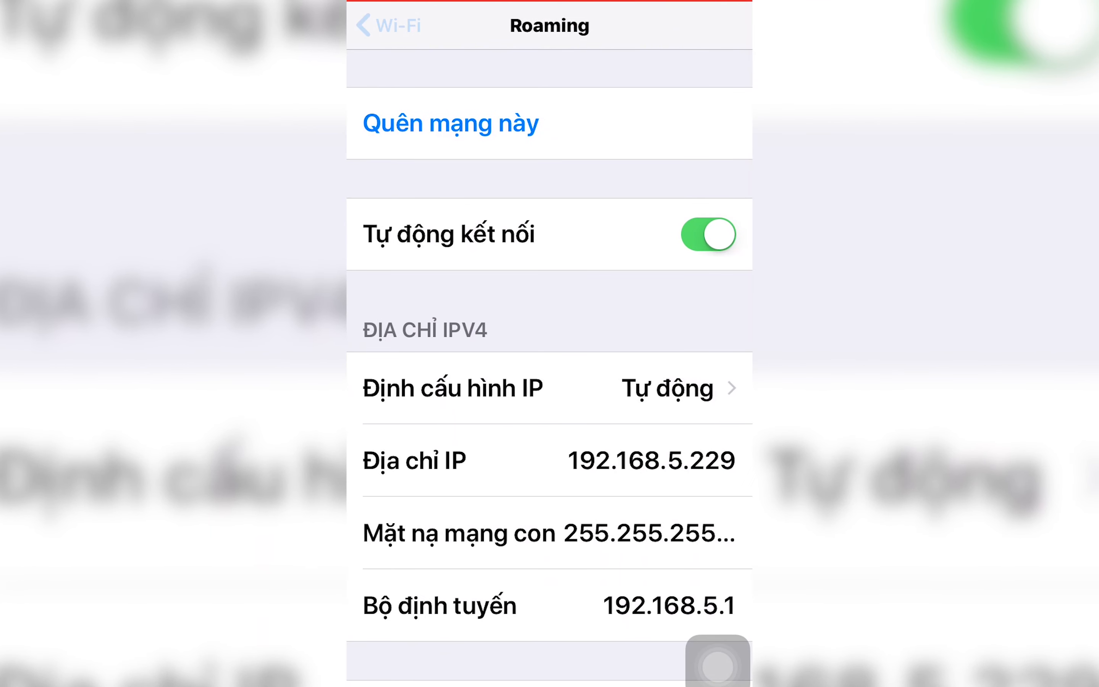
click(387, 26)
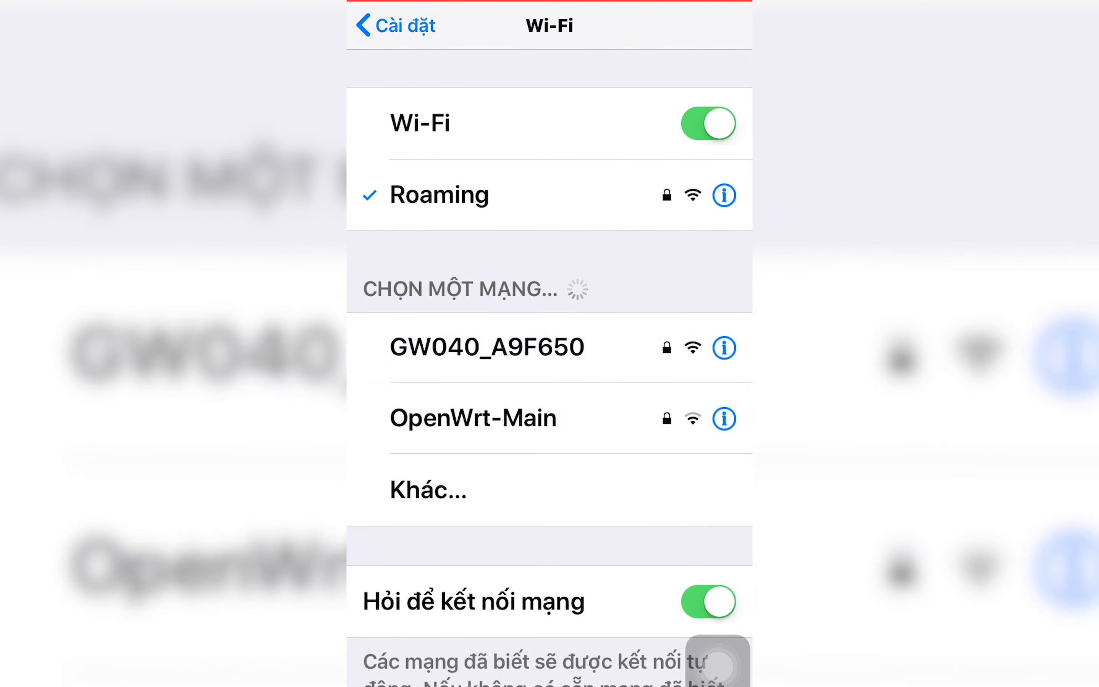